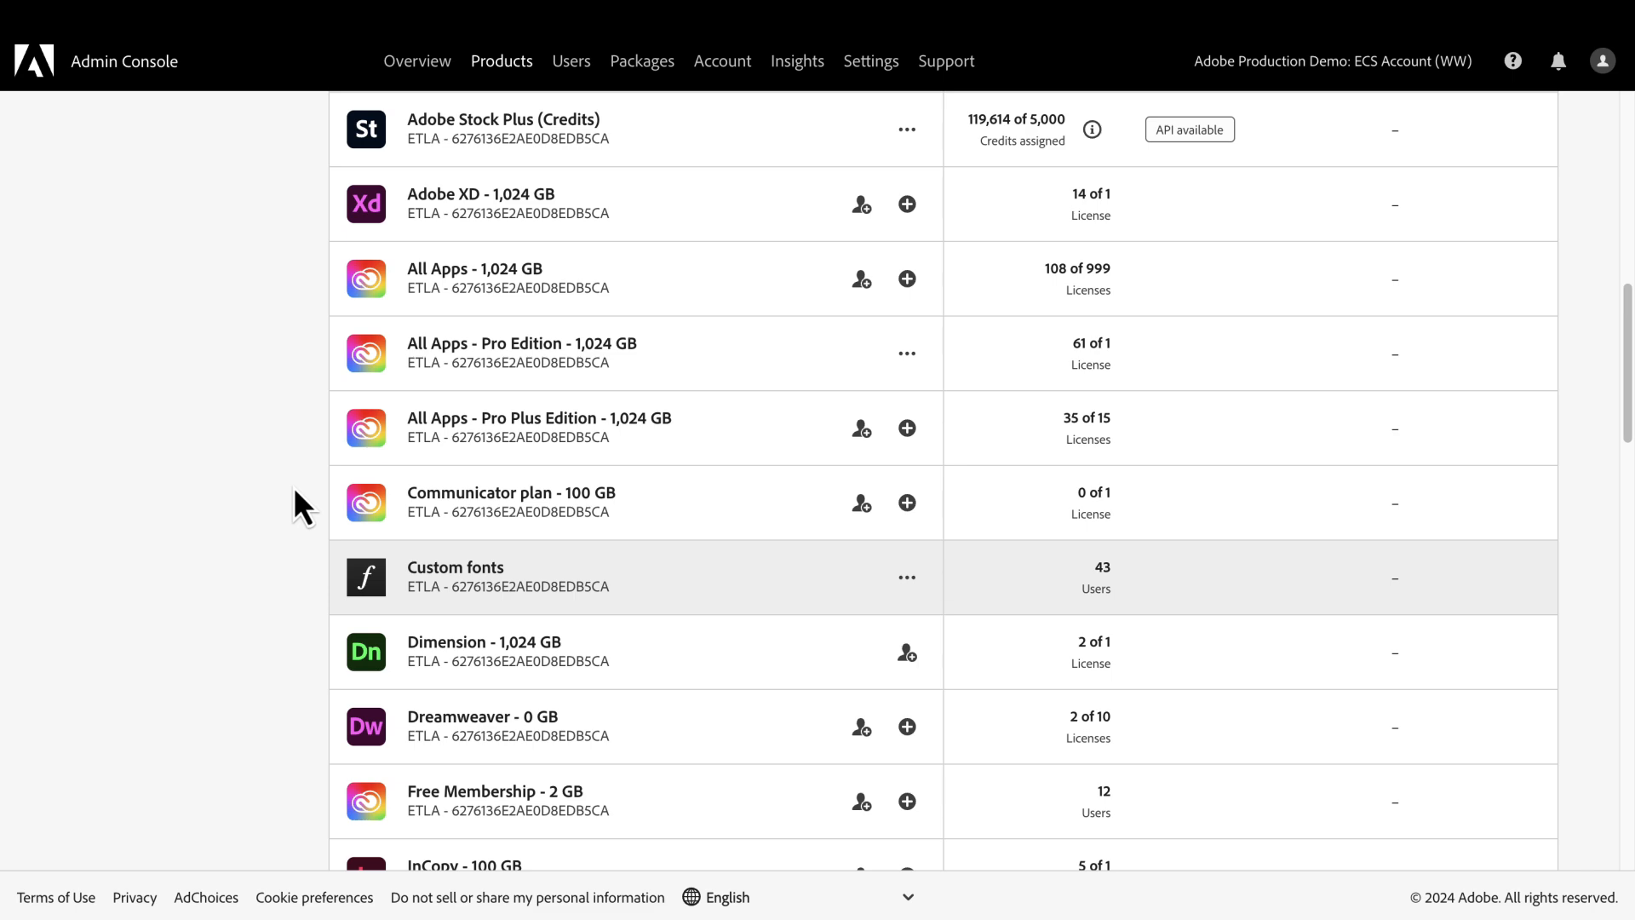
pyautogui.moveTo(454, 582)
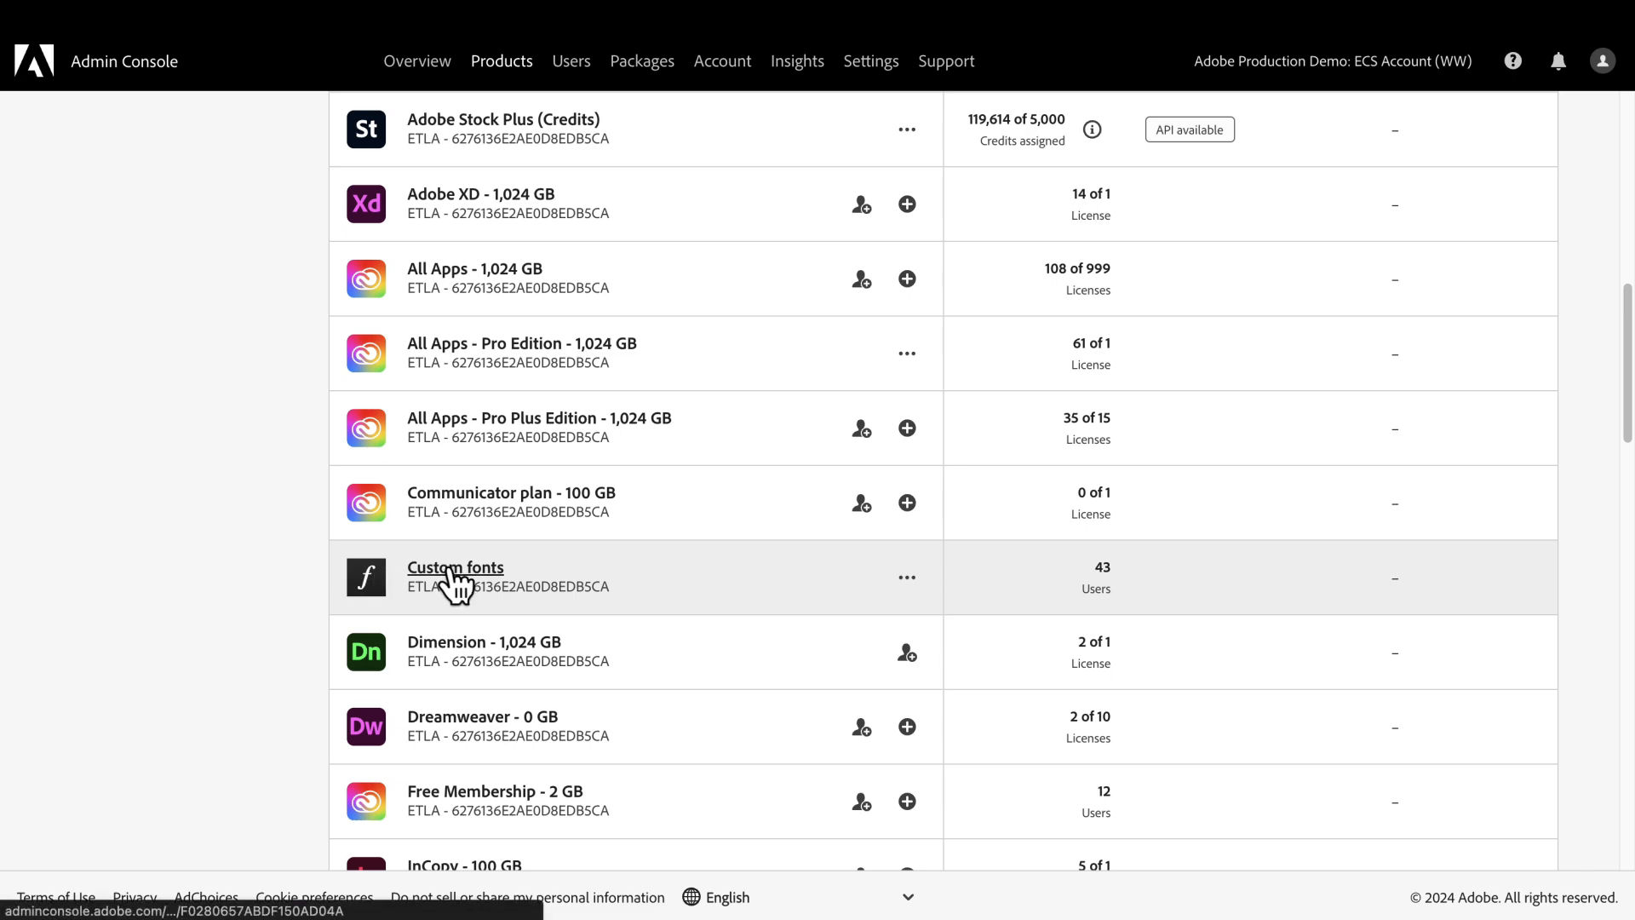
# Open the Custom fonts product from the Products list to see its profiles.
pyautogui.click(455, 567)
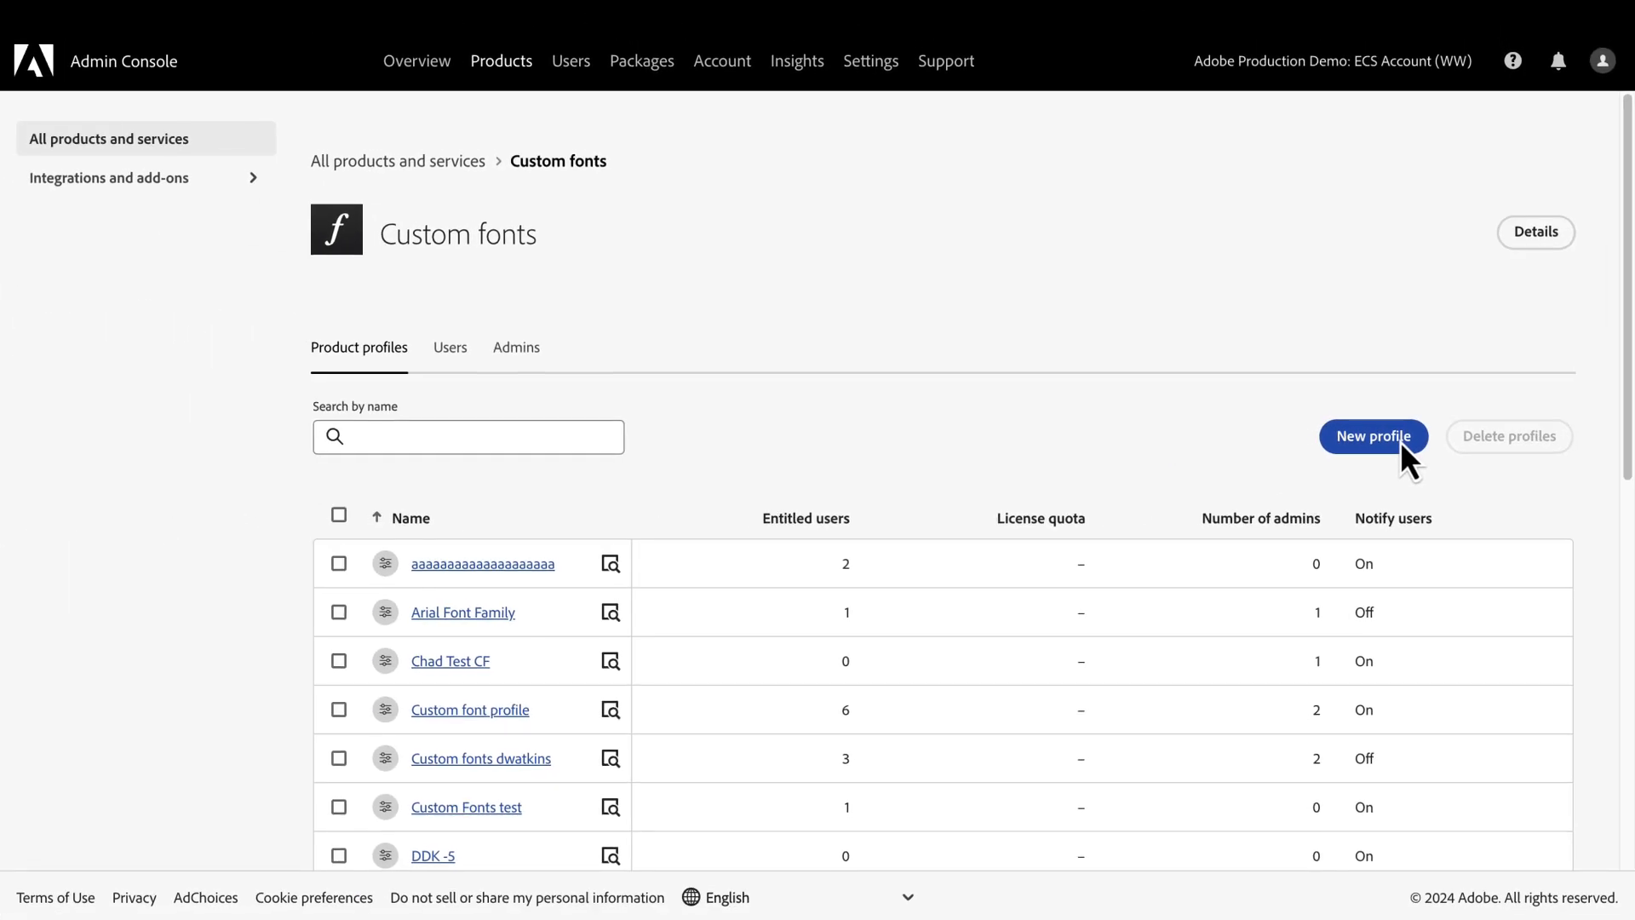
# Create a new Custom fonts profile named 'Adobe Fonts Test' and save it.
pyautogui.click(1373, 436)
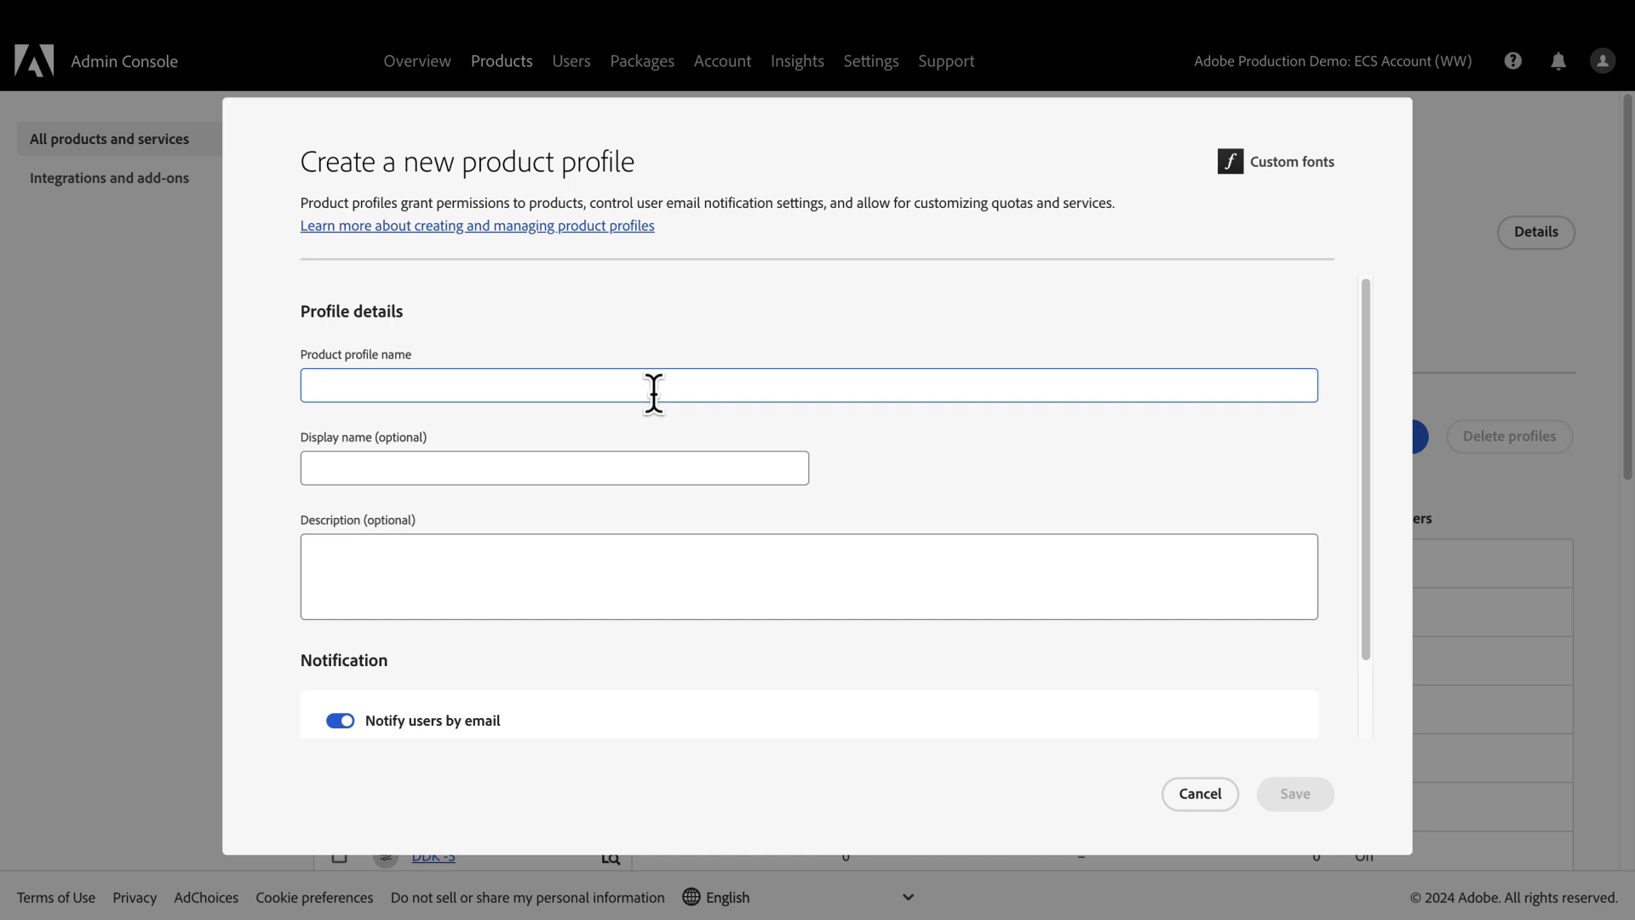
pyautogui.write('A')
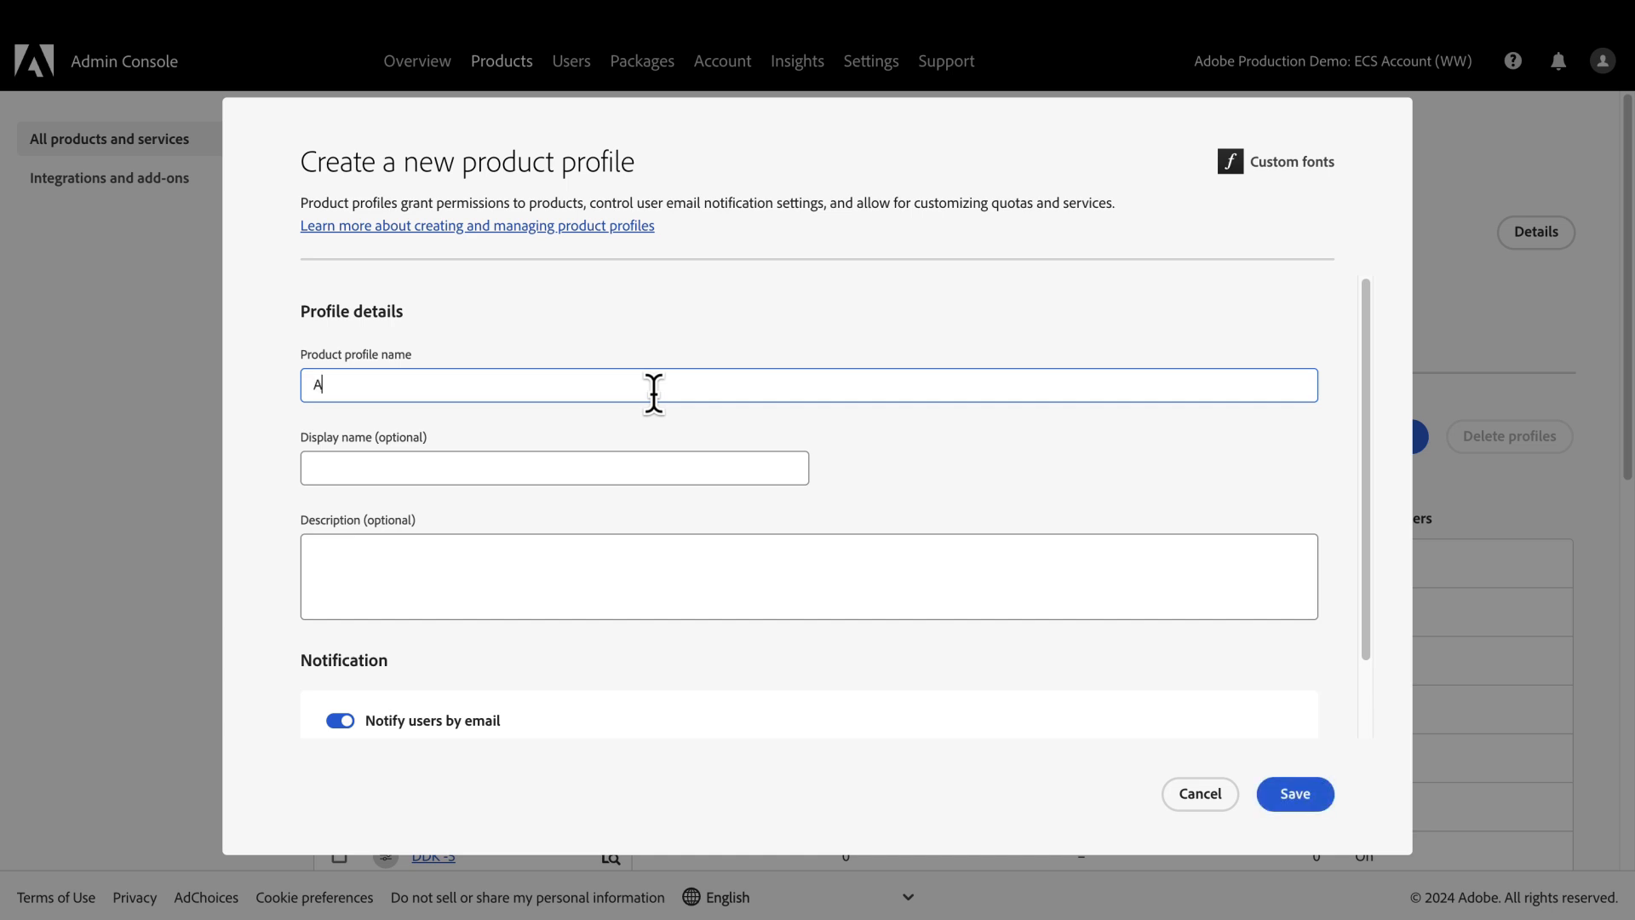
pyautogui.write('dobe Fonts Test')
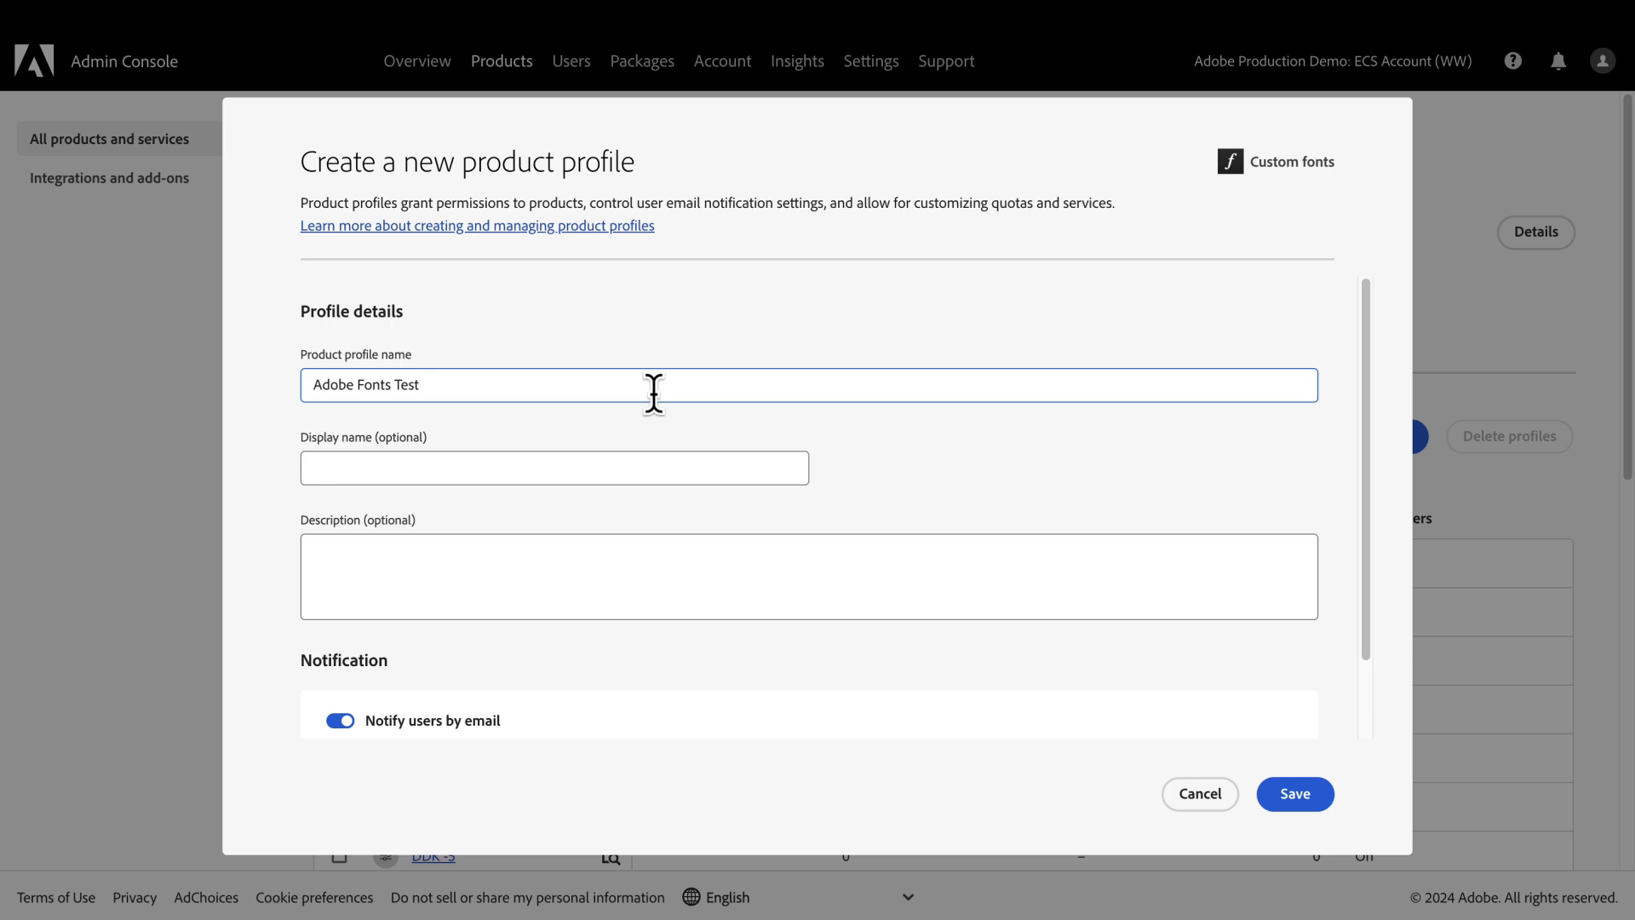
pyautogui.click(650, 385)
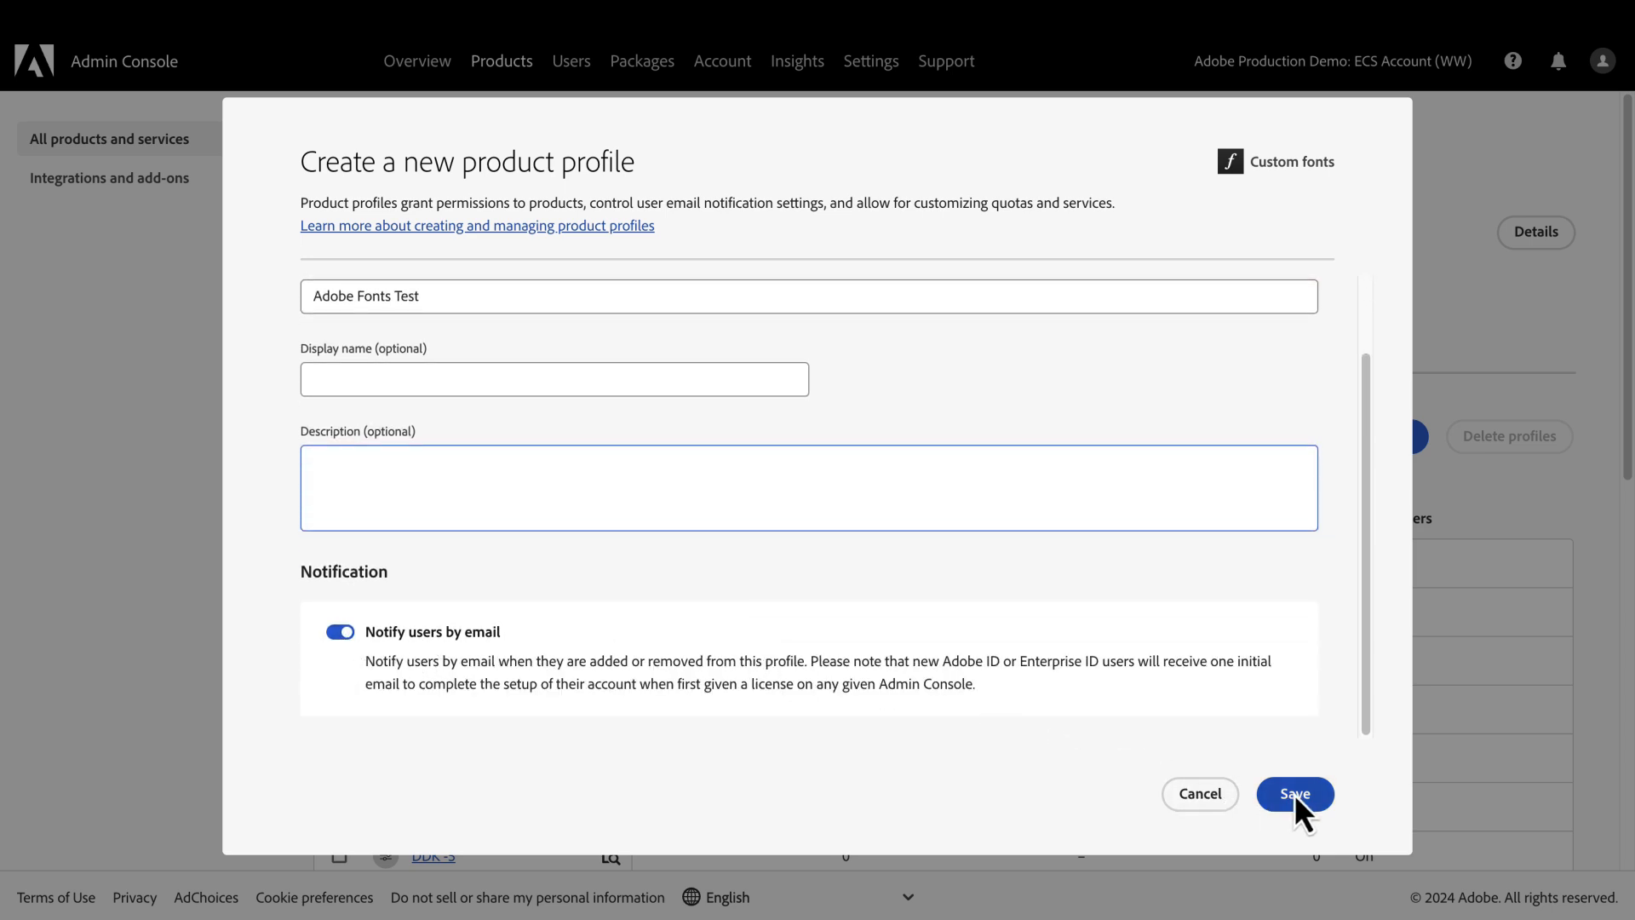
pyautogui.click(1293, 794)
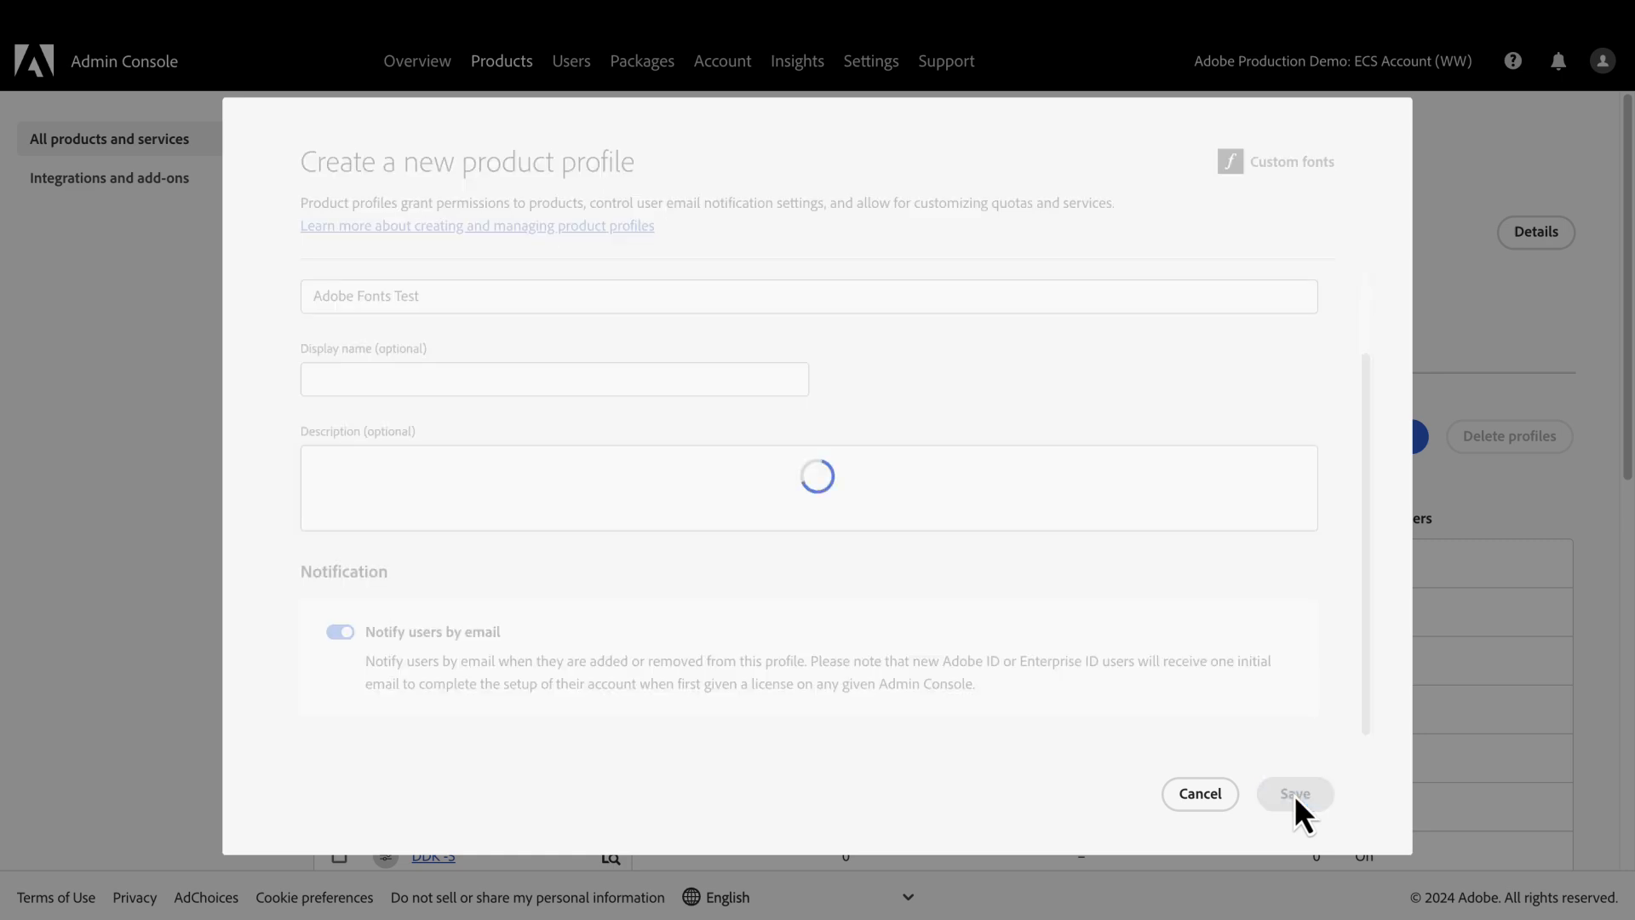
pyautogui.click(1295, 793)
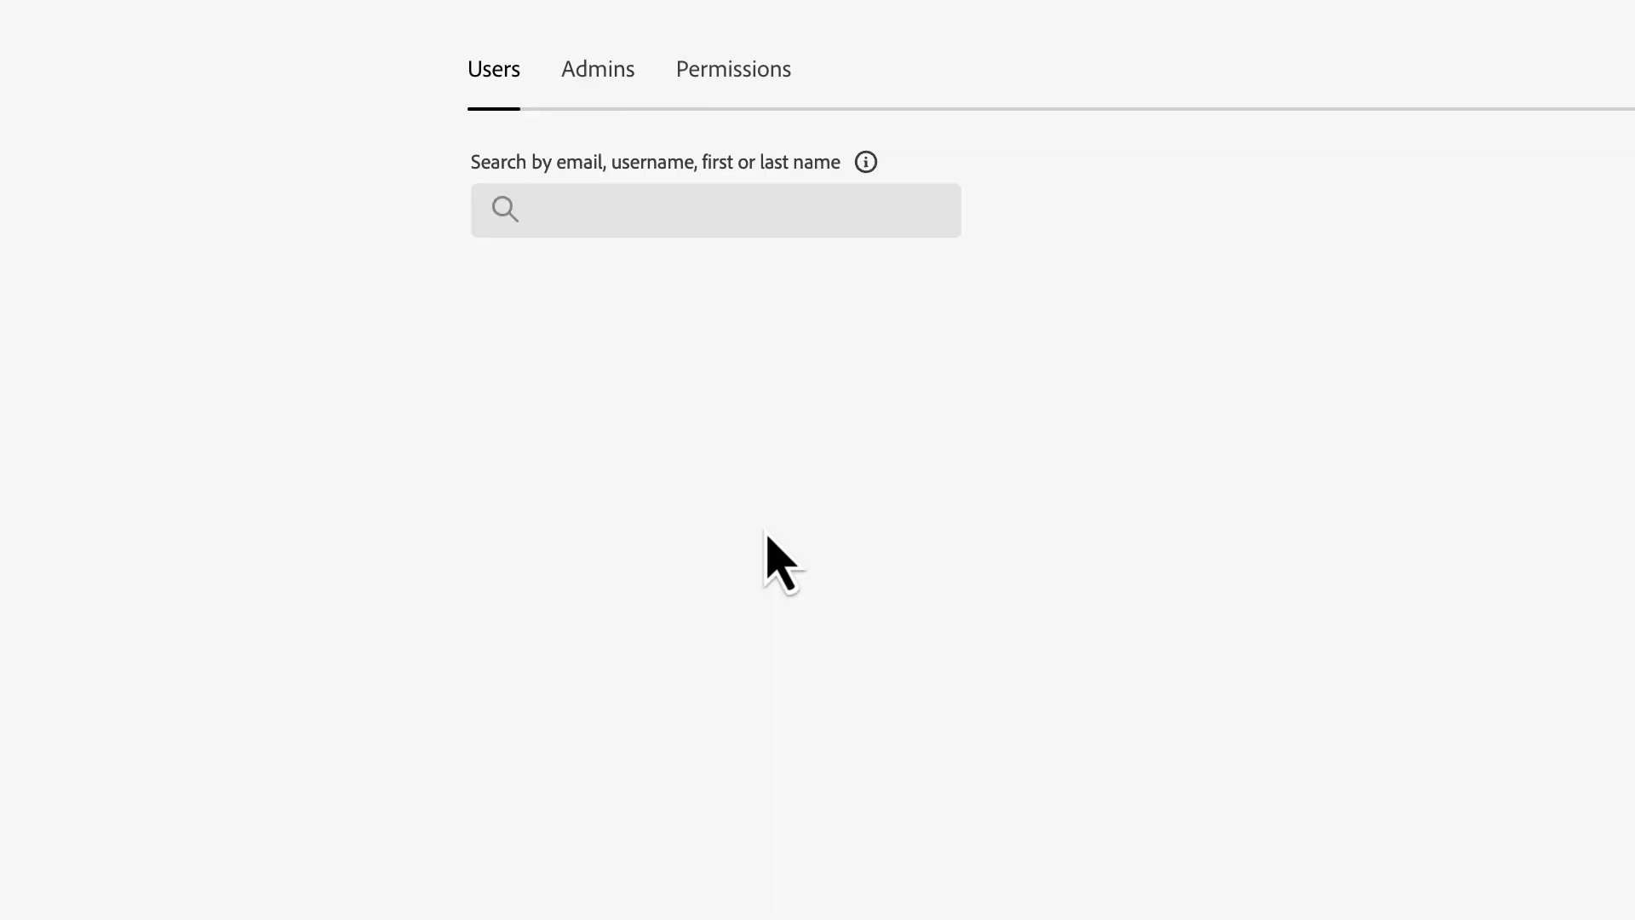
pyautogui.click(598, 69)
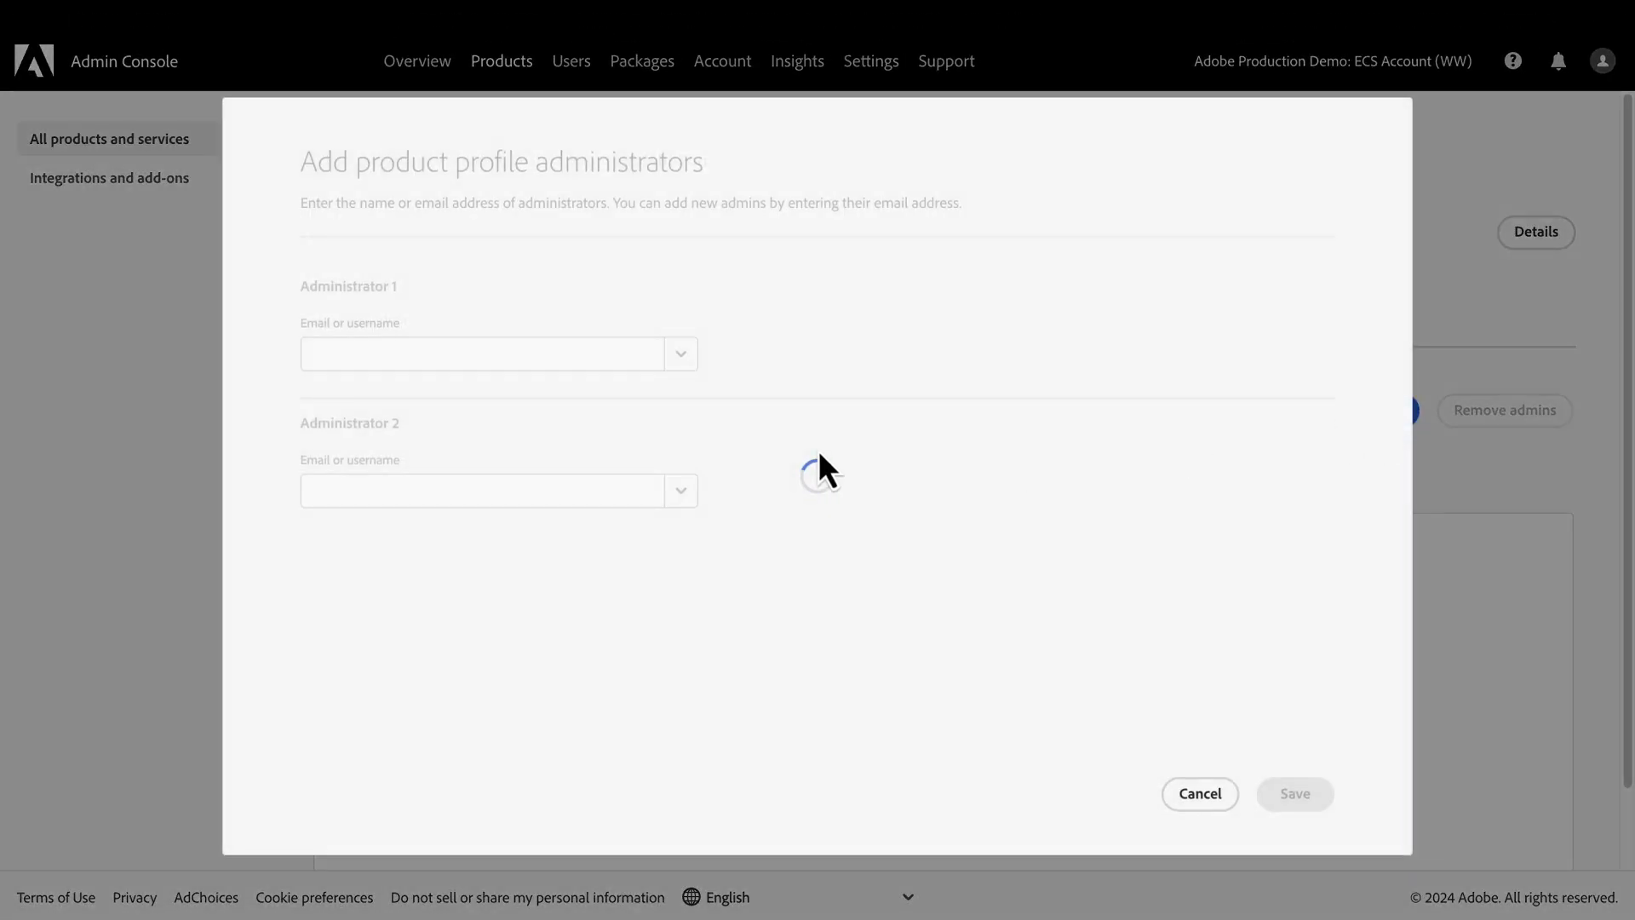
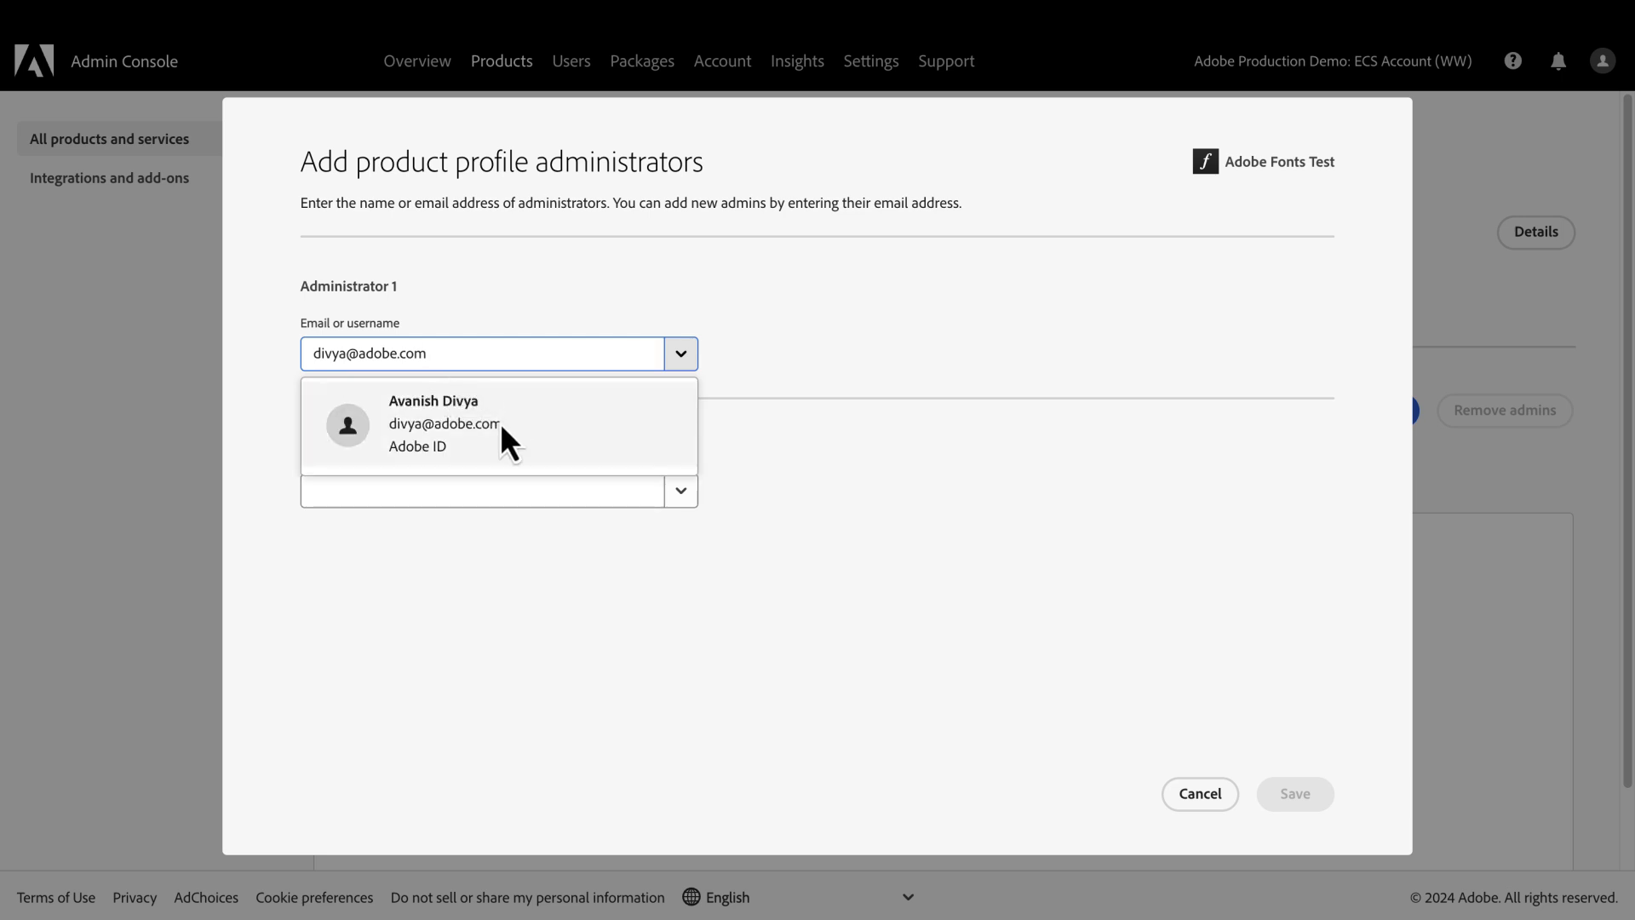
pyautogui.click(446, 423)
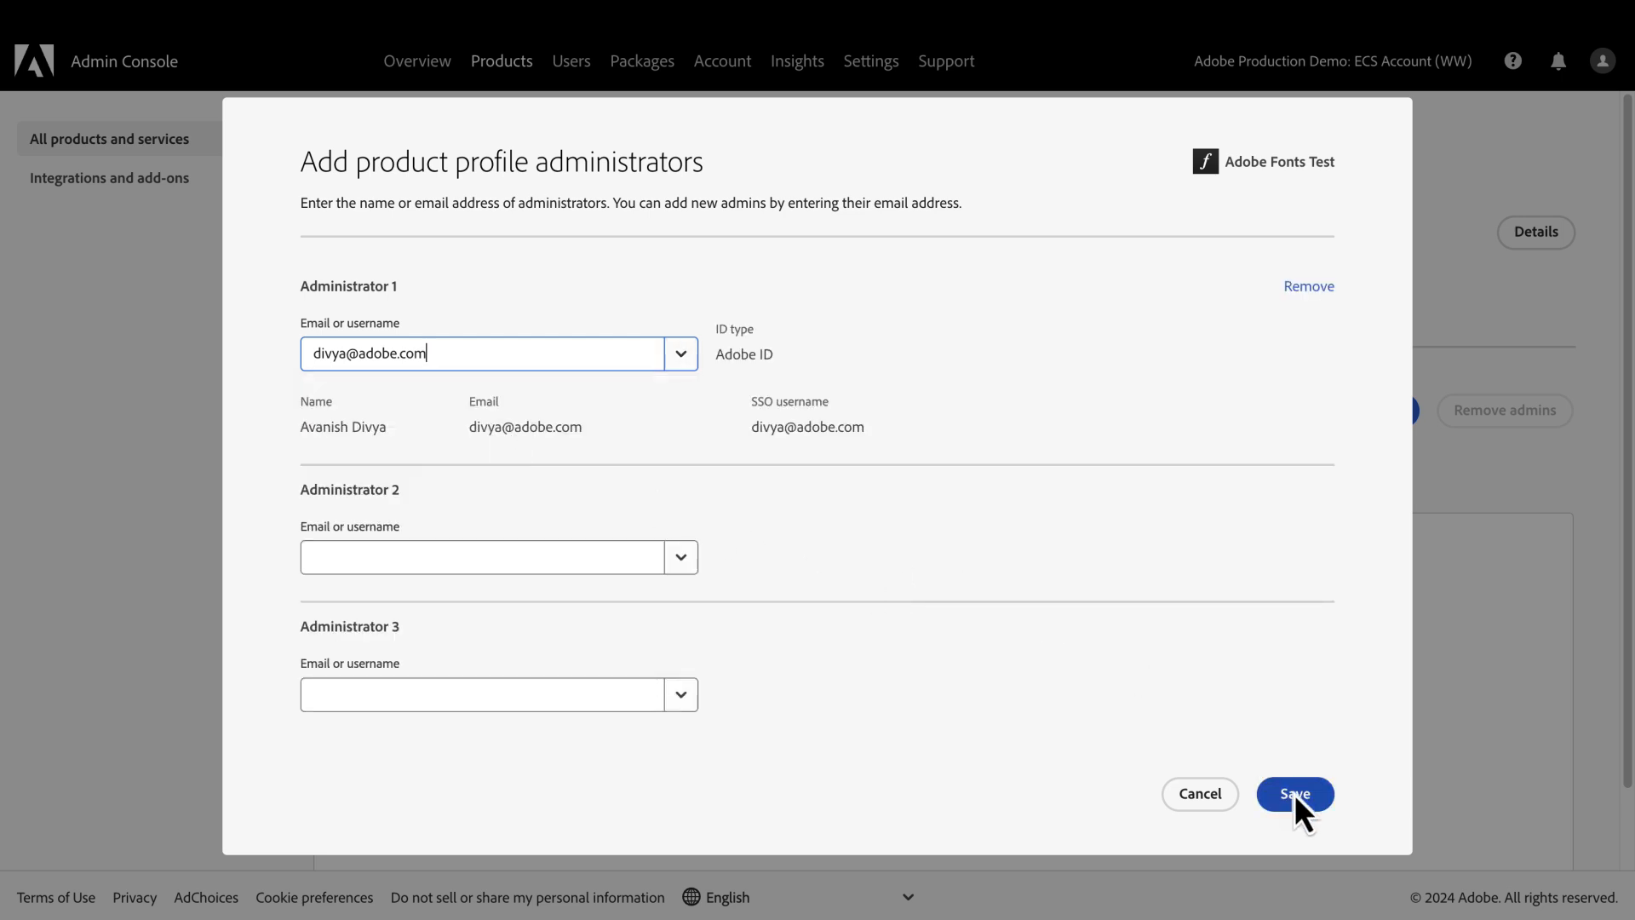
pyautogui.click(1295, 793)
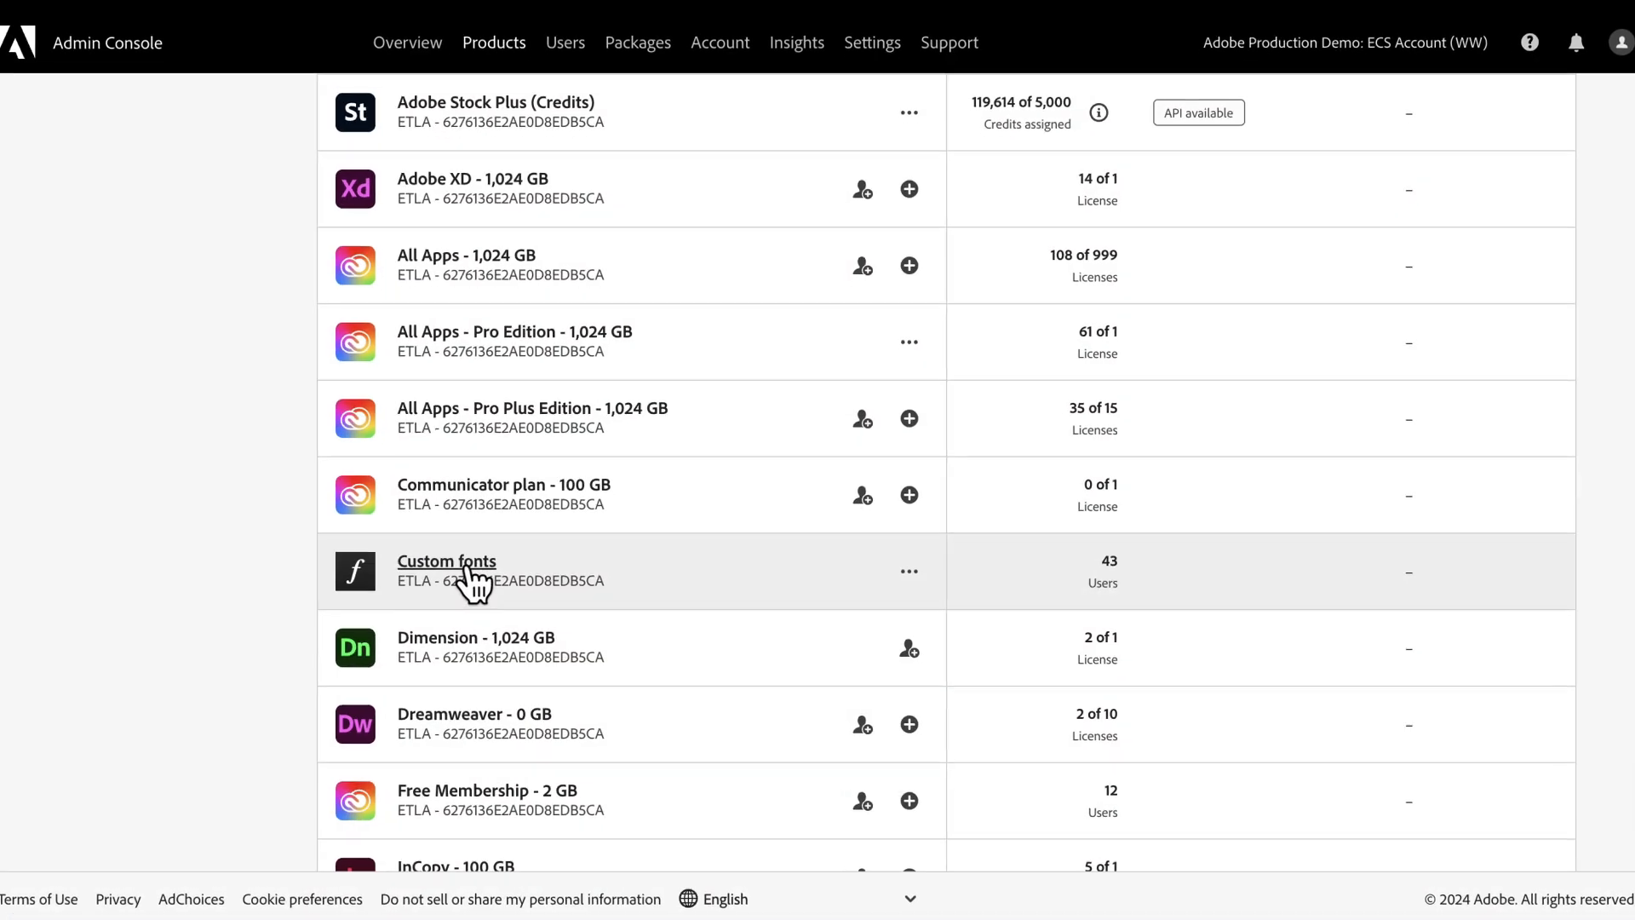
# Open Add and manage custom fonts, start setup, and preview the upload page.
pyautogui.click(909, 571)
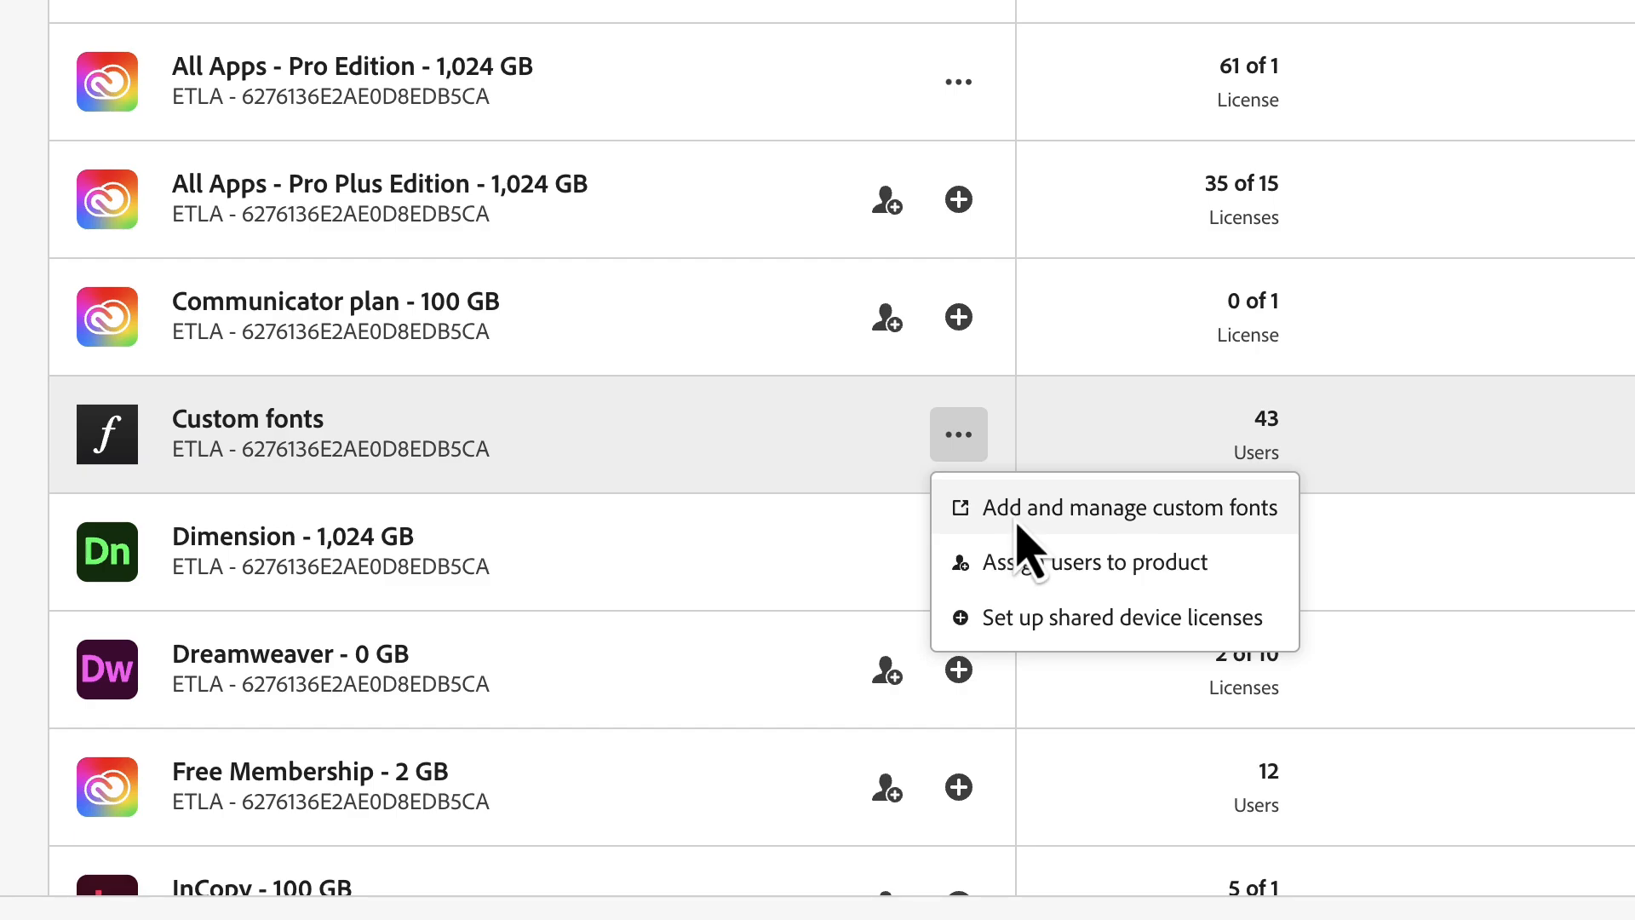
pyautogui.click(1127, 507)
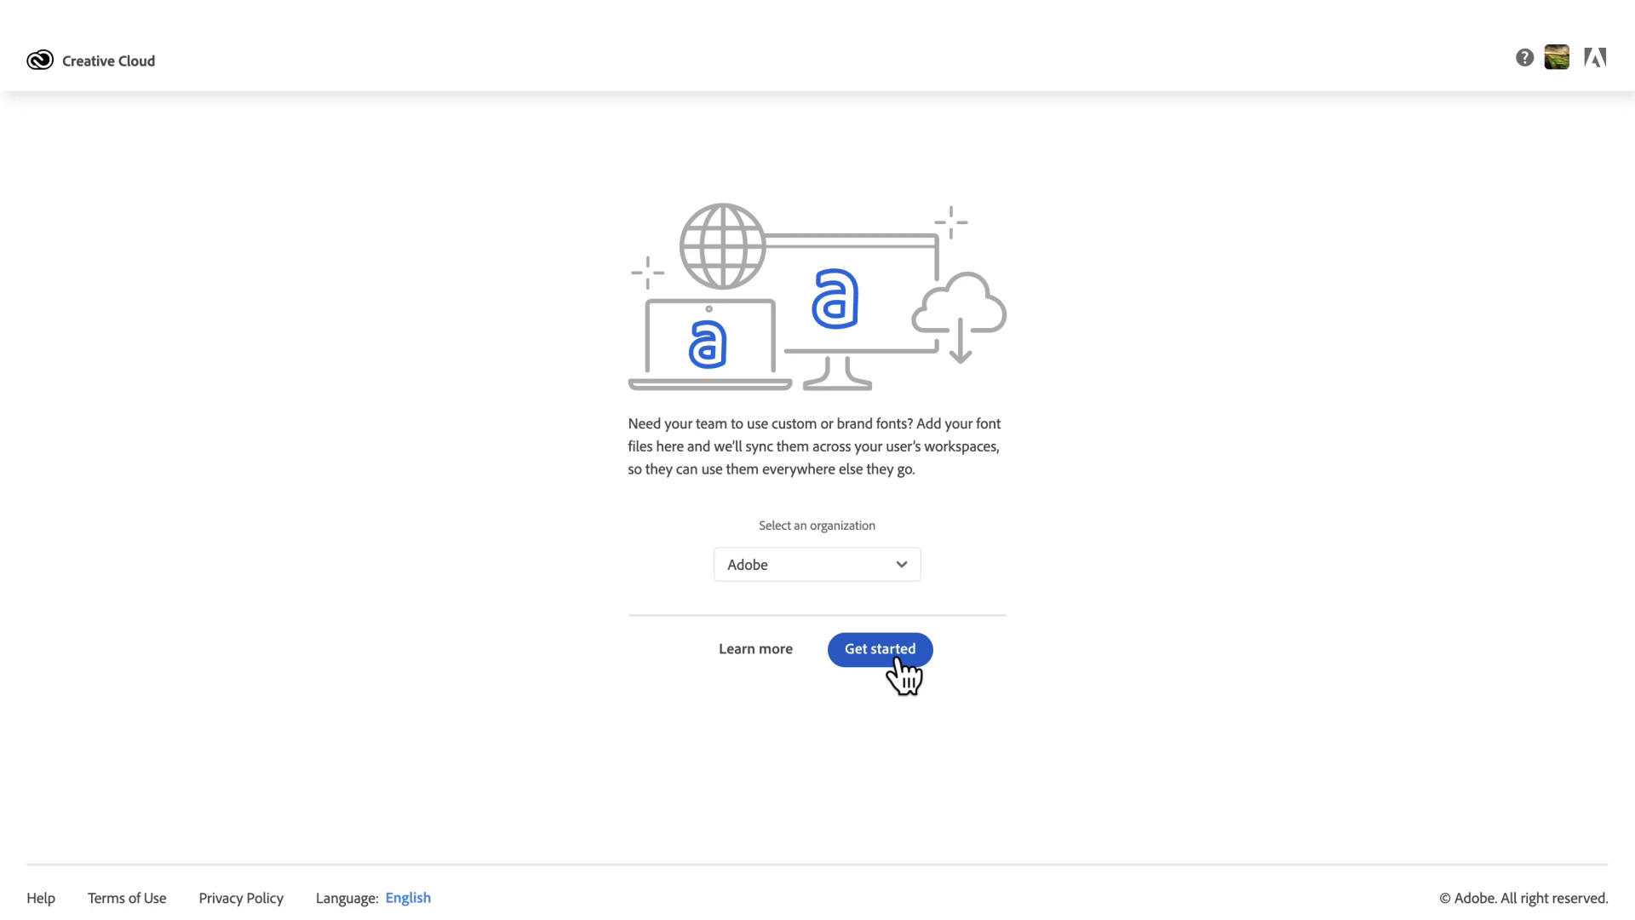
pyautogui.click(880, 649)
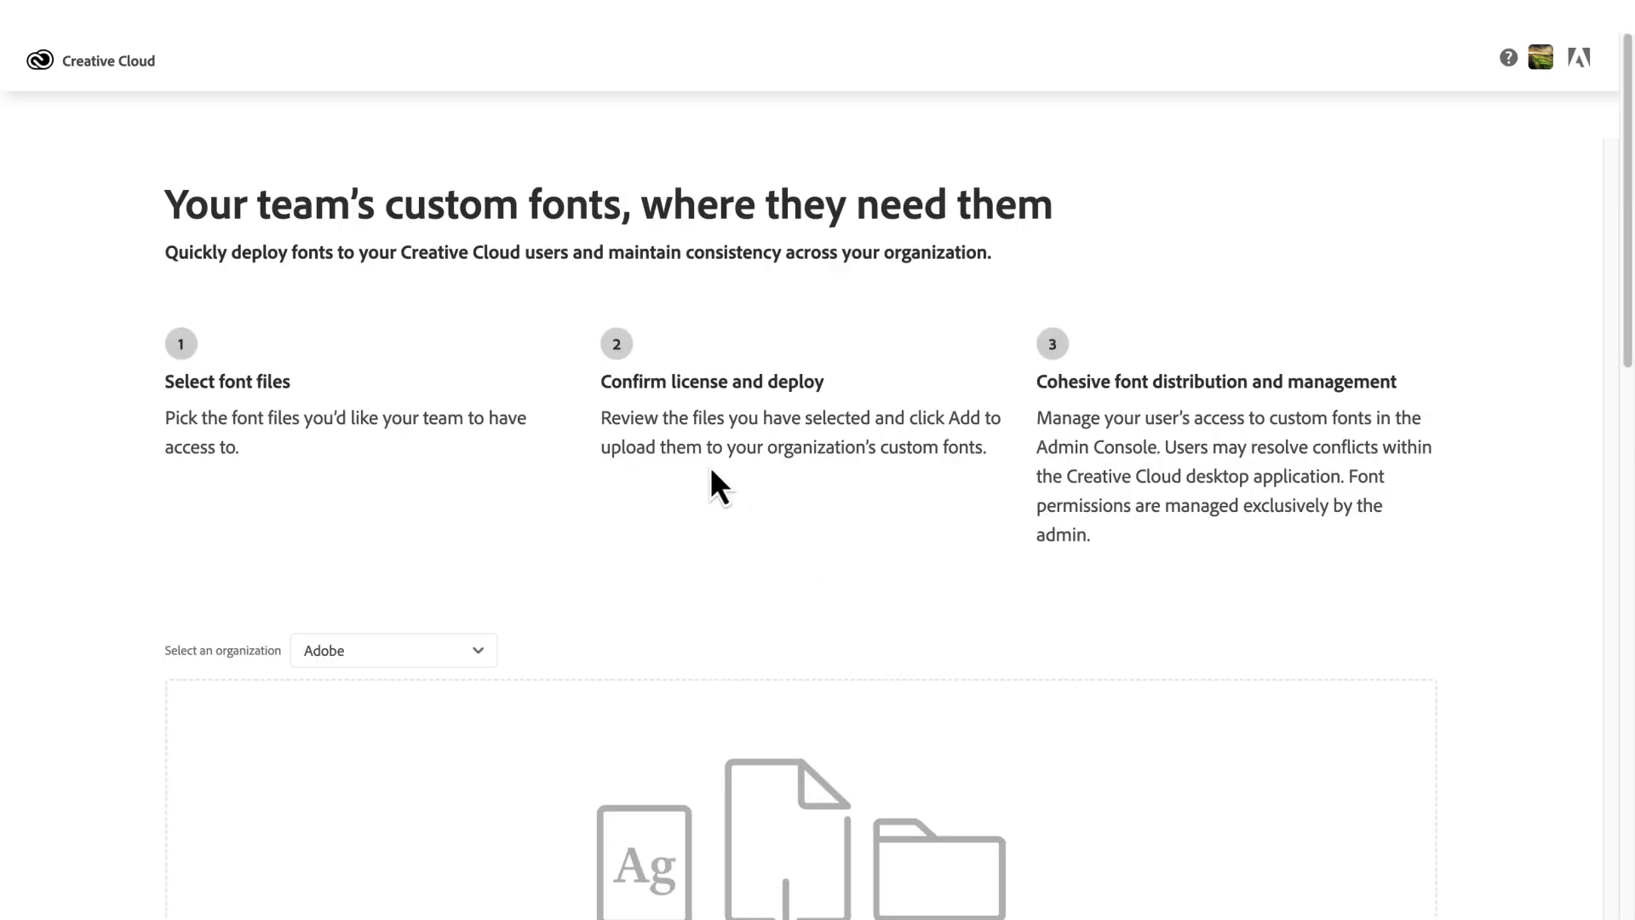
pyautogui.scroll(-3)
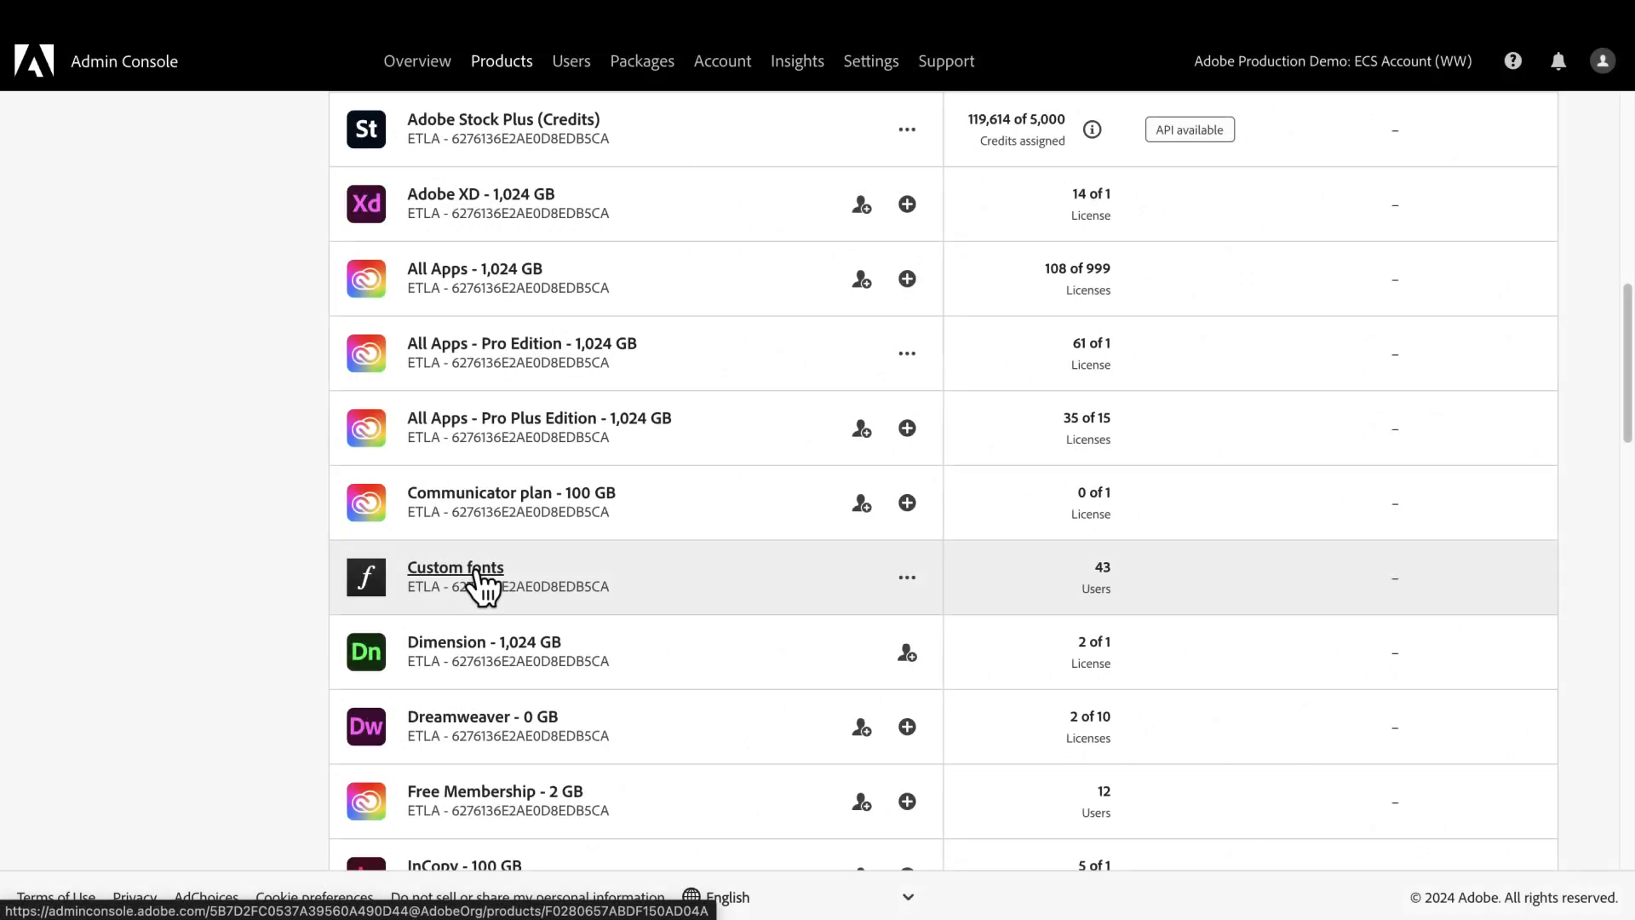
pyautogui.click(906, 577)
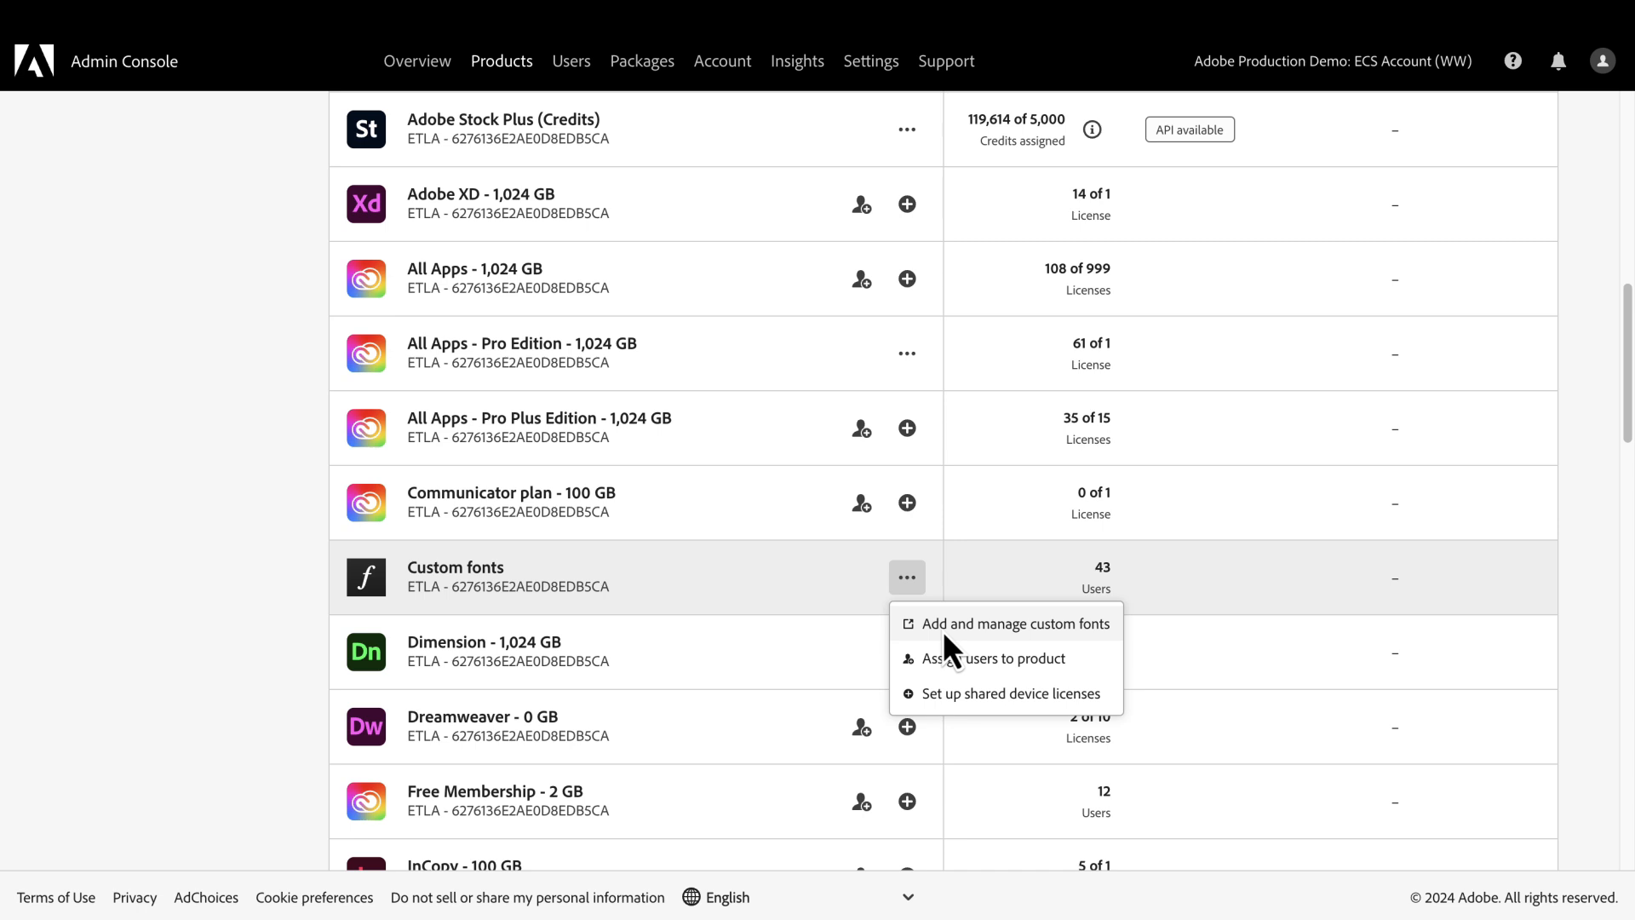
pyautogui.click(993, 658)
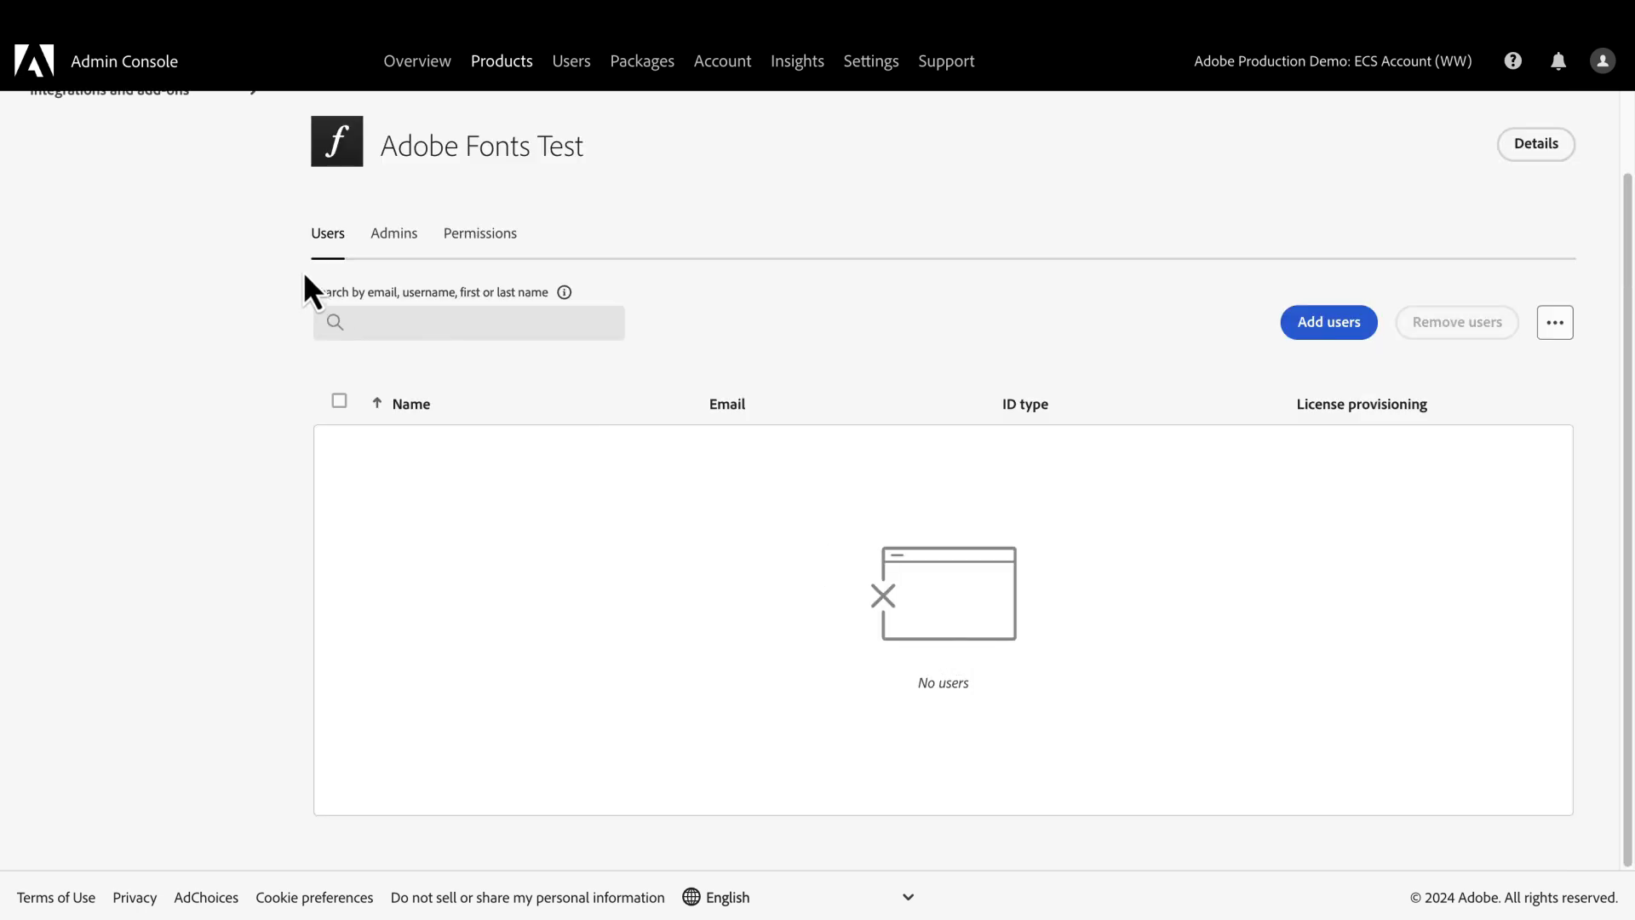
pyautogui.click(1329, 322)
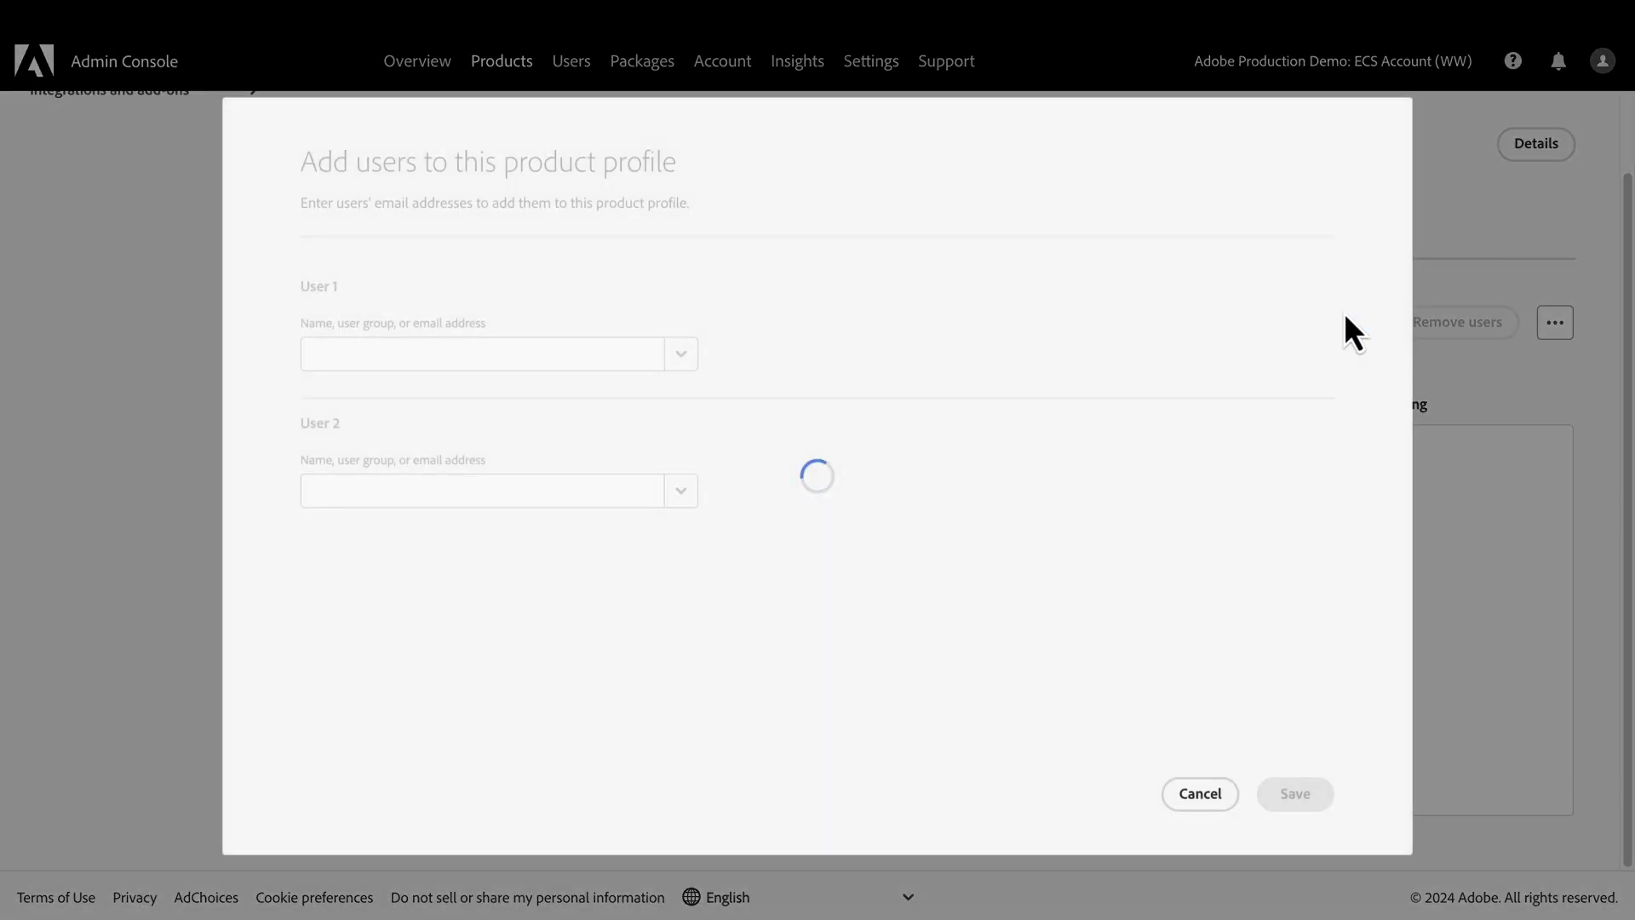
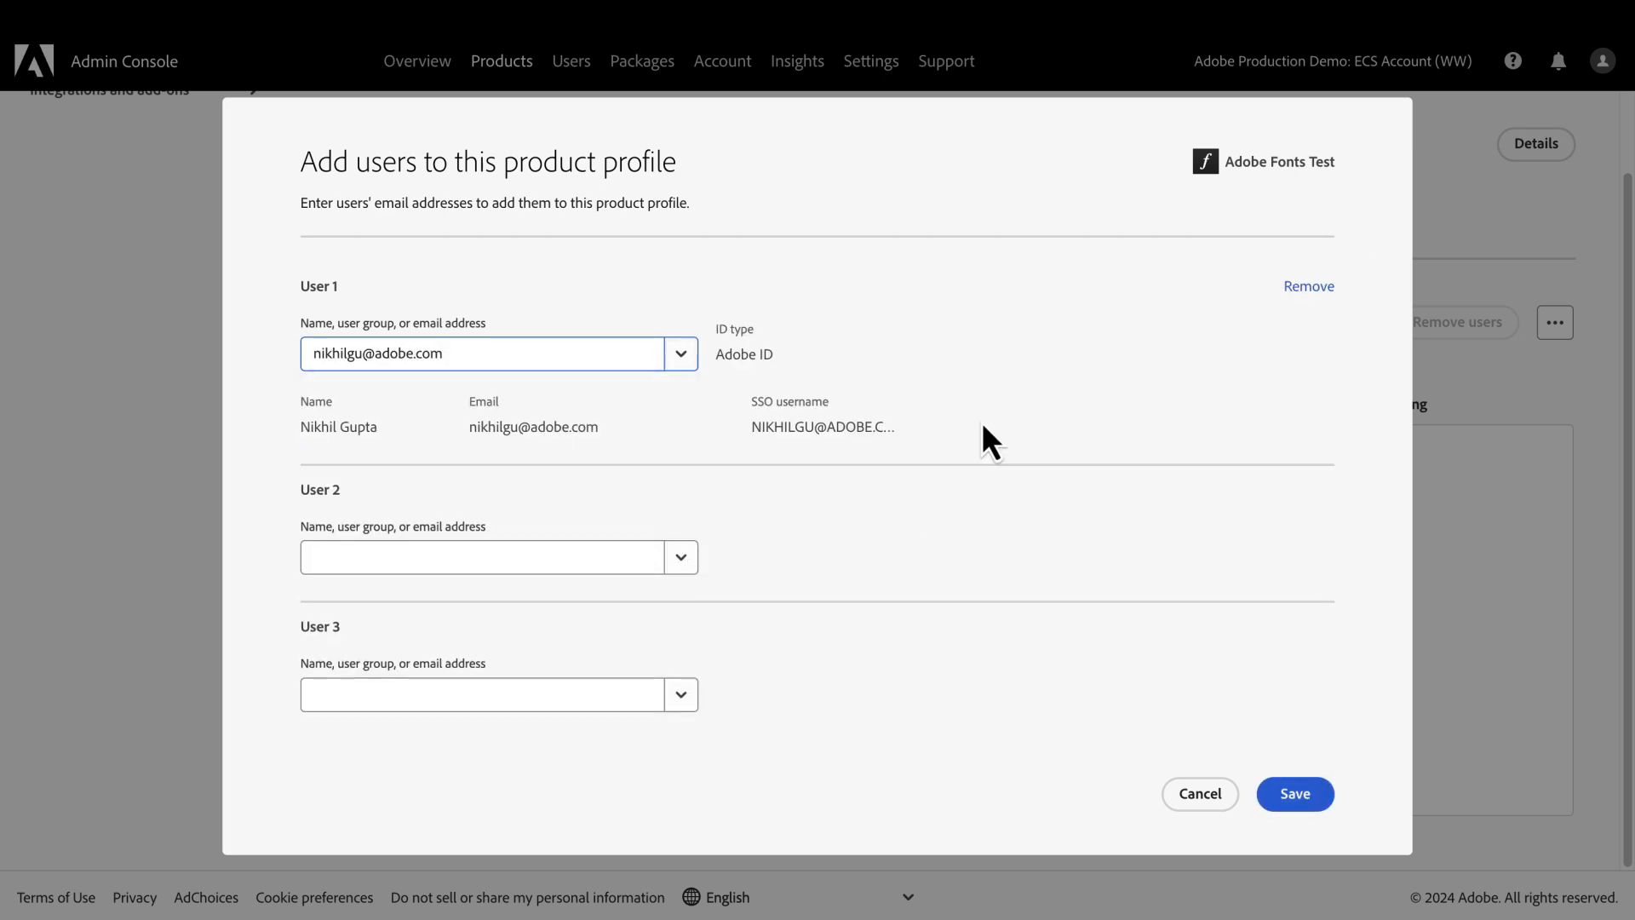
pyautogui.click(1294, 793)
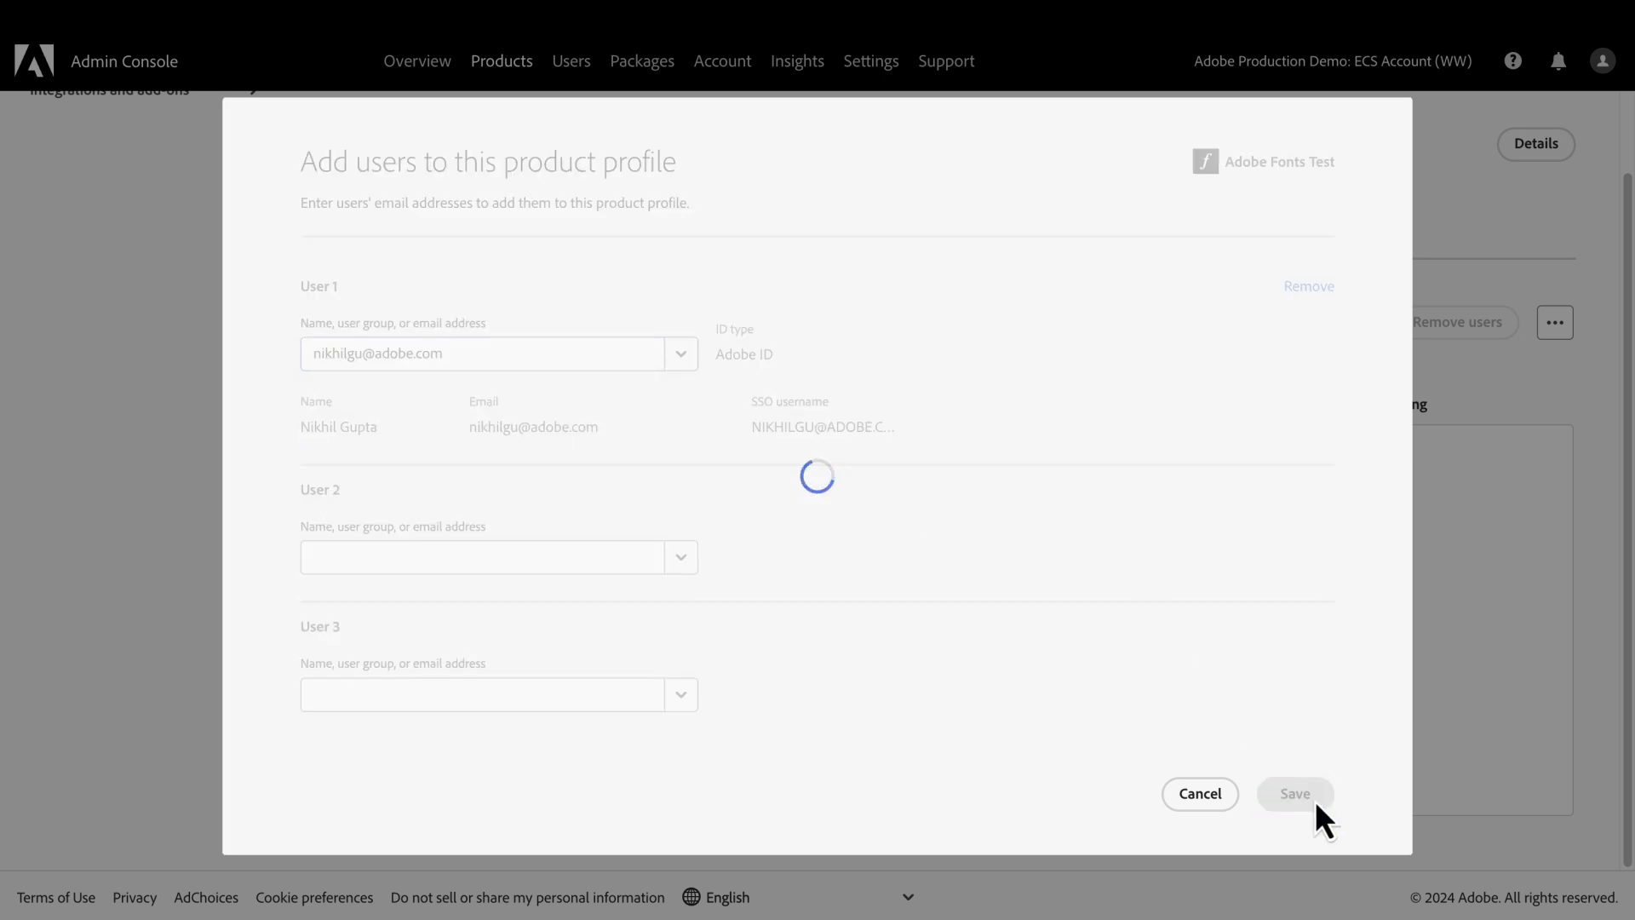
pyautogui.click(1295, 794)
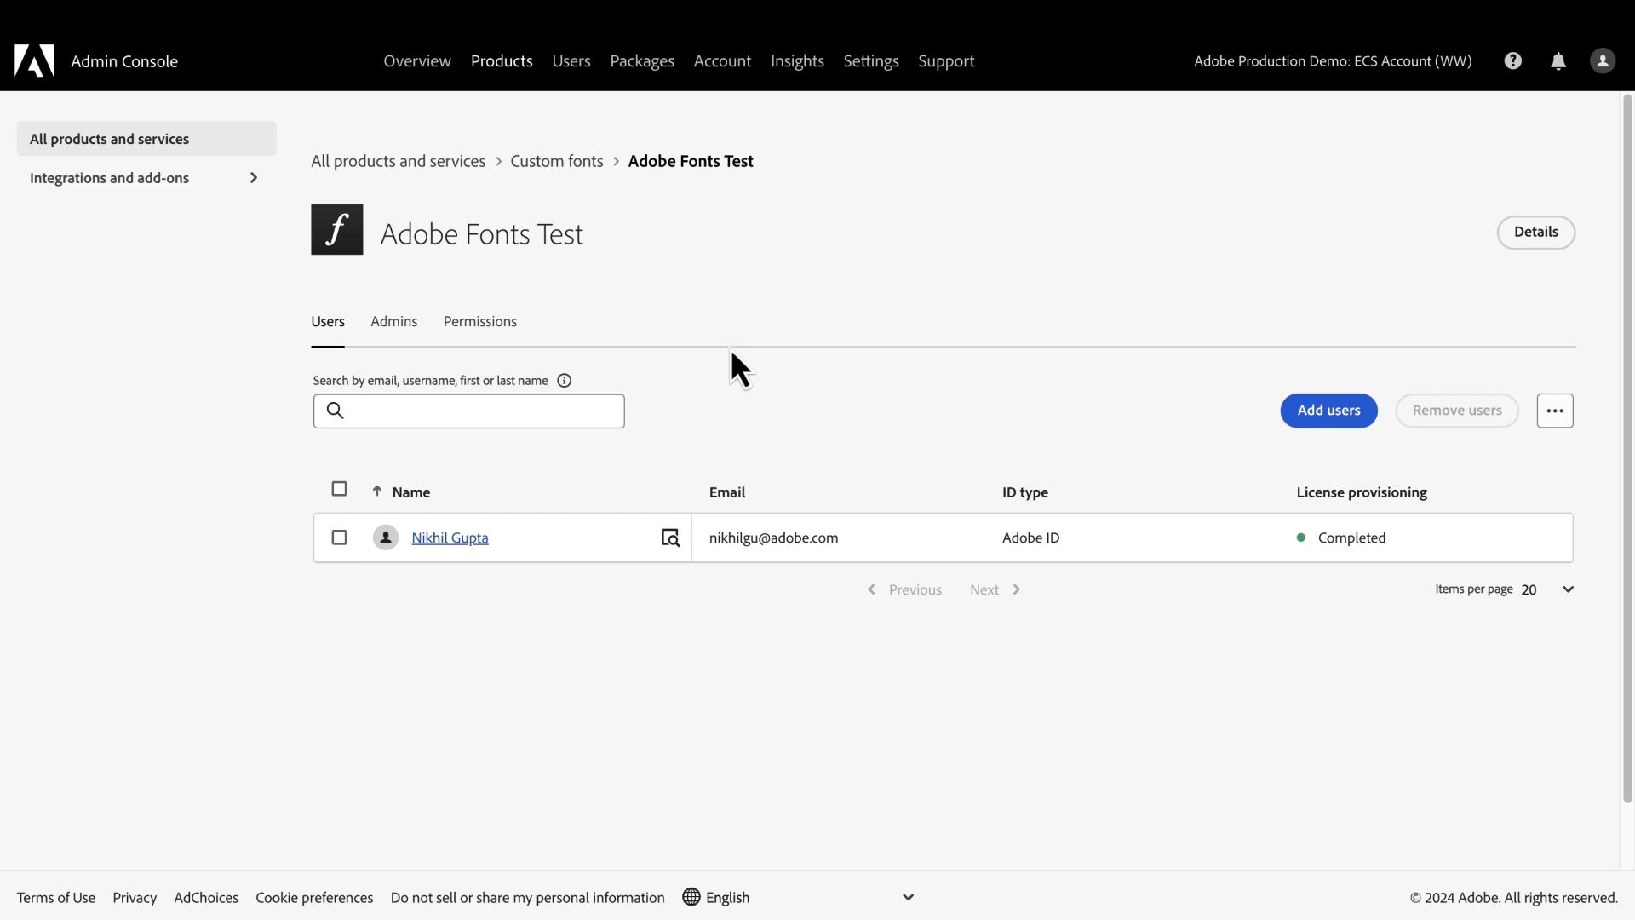
pyautogui.moveTo(490, 336)
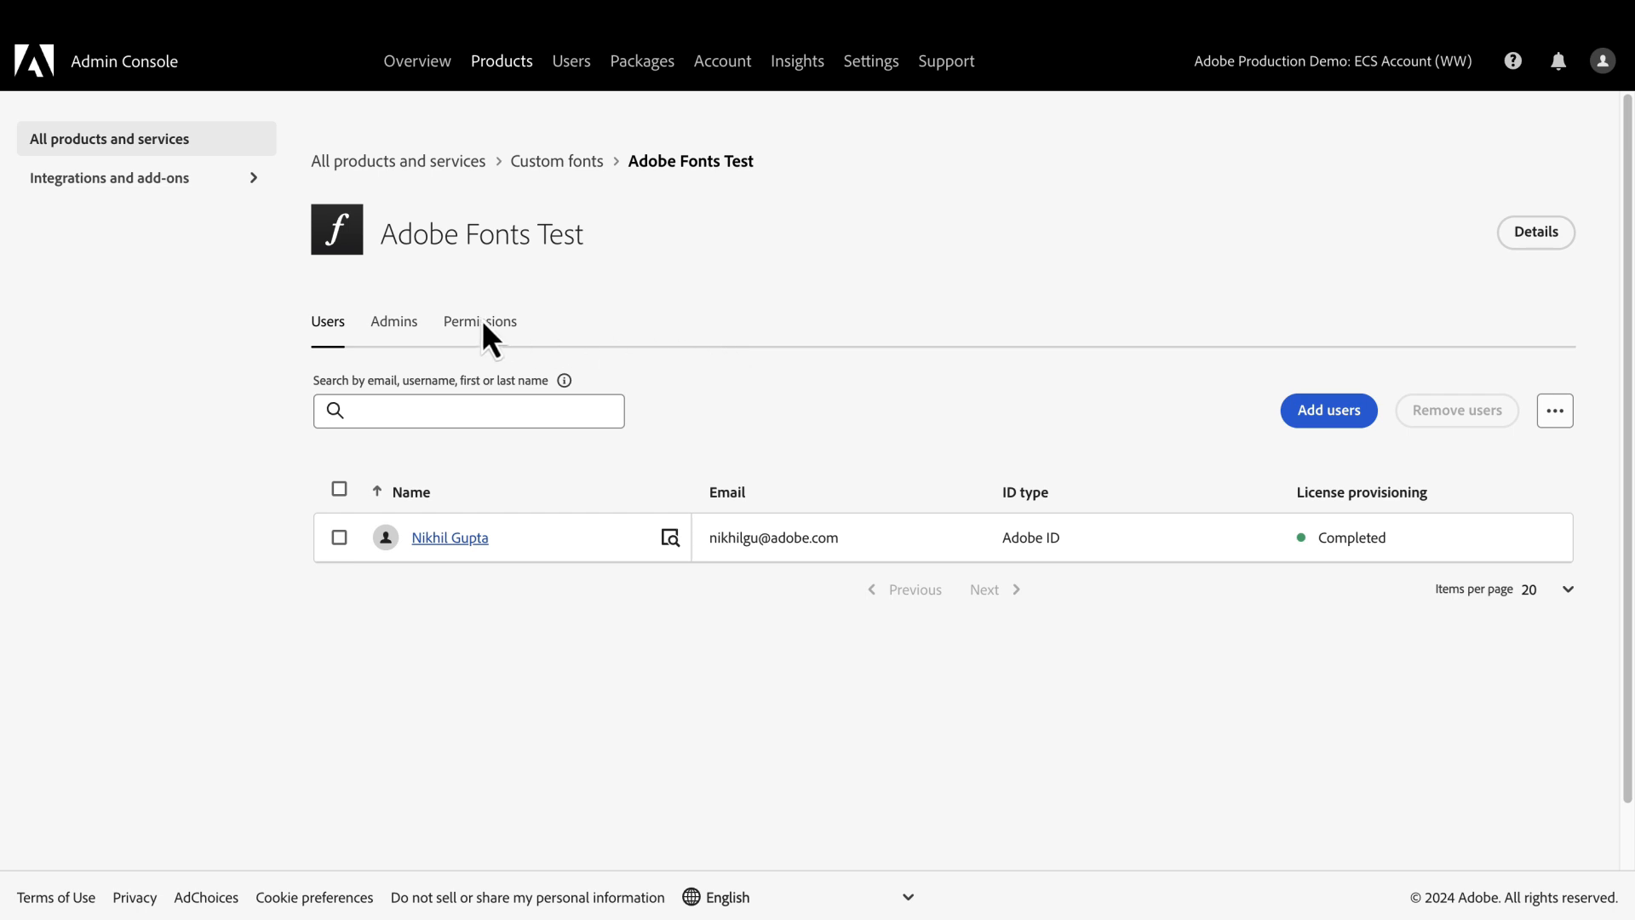
# Edit font permissions, reviewing Lemon Tuesday, NanumGothic, Salesforce Sans and always forever styles.
pyautogui.click(479, 321)
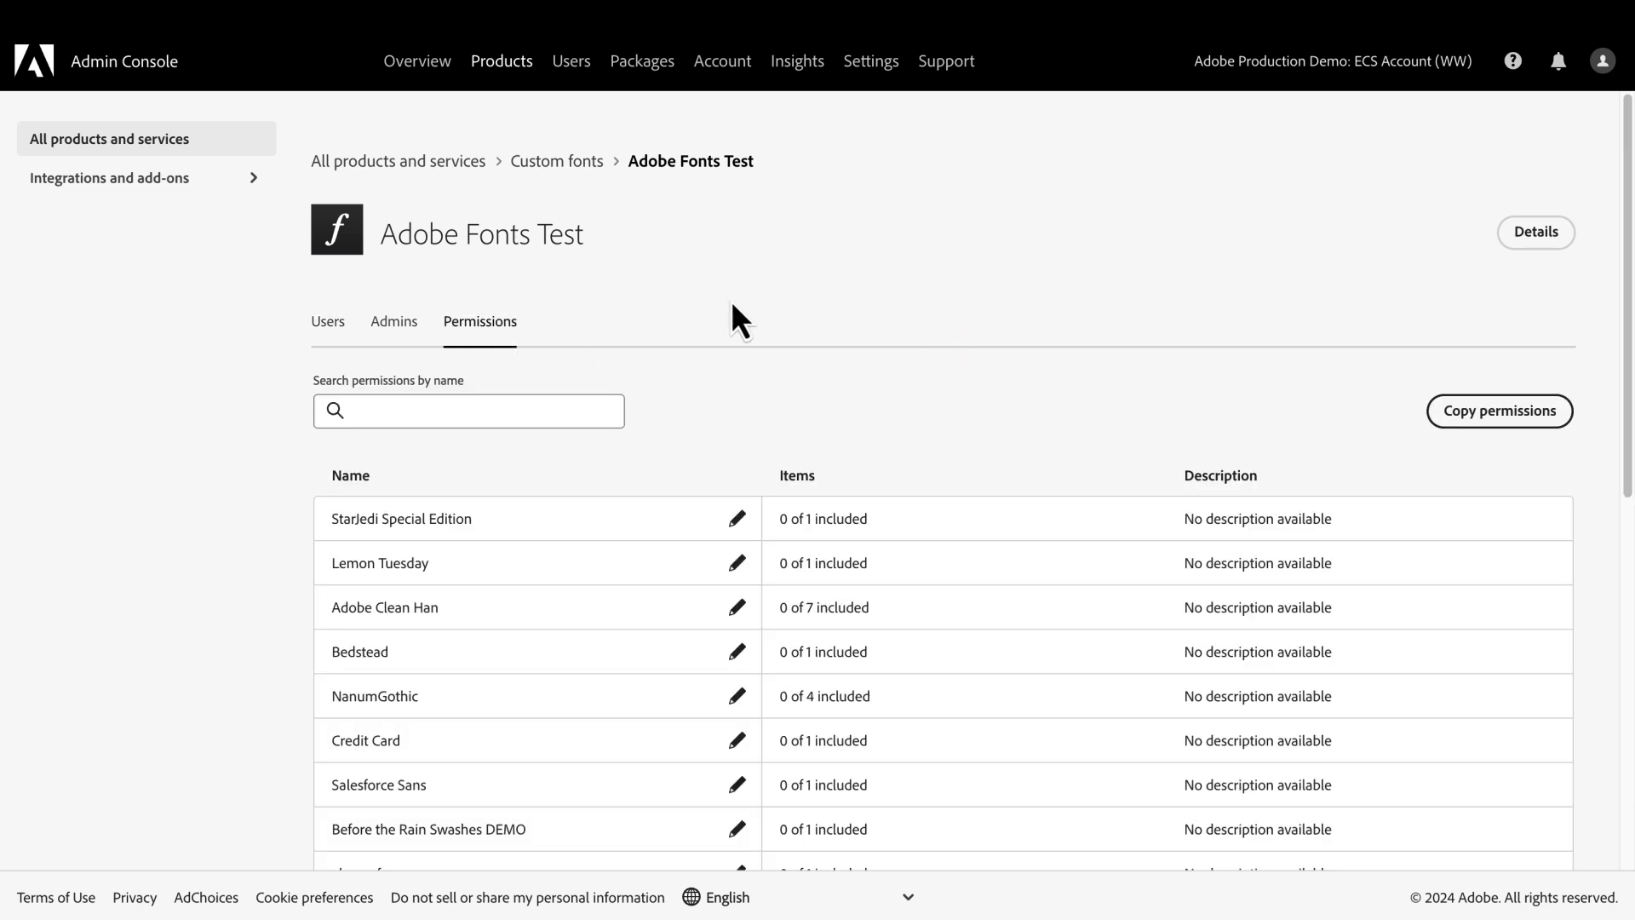
pyautogui.scroll(-3)
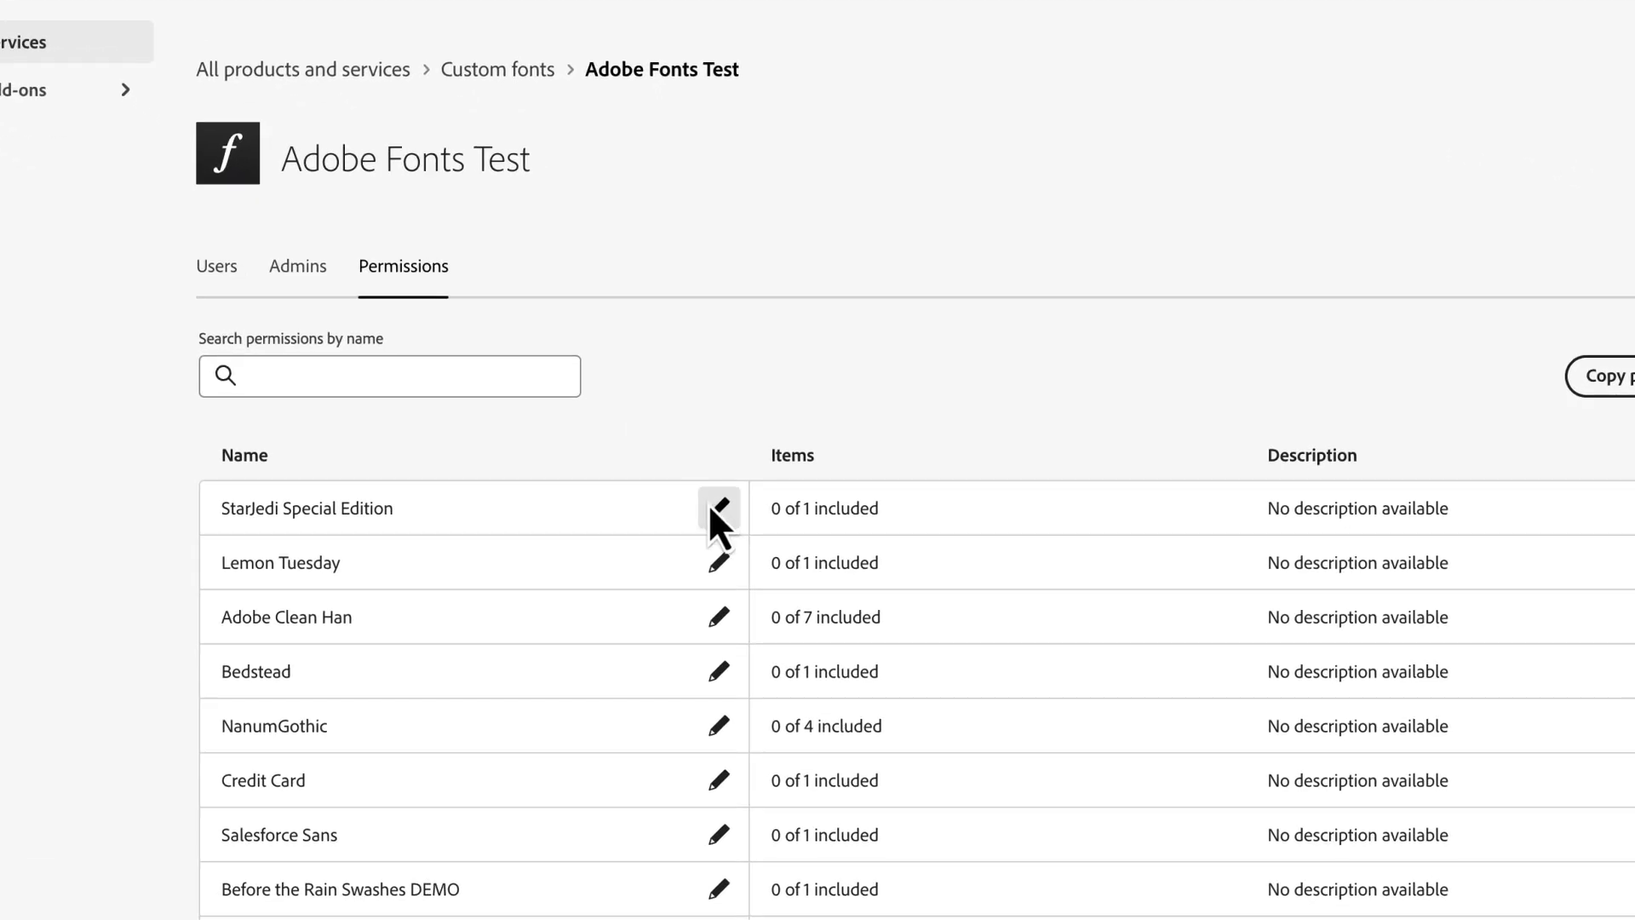
pyautogui.click(719, 506)
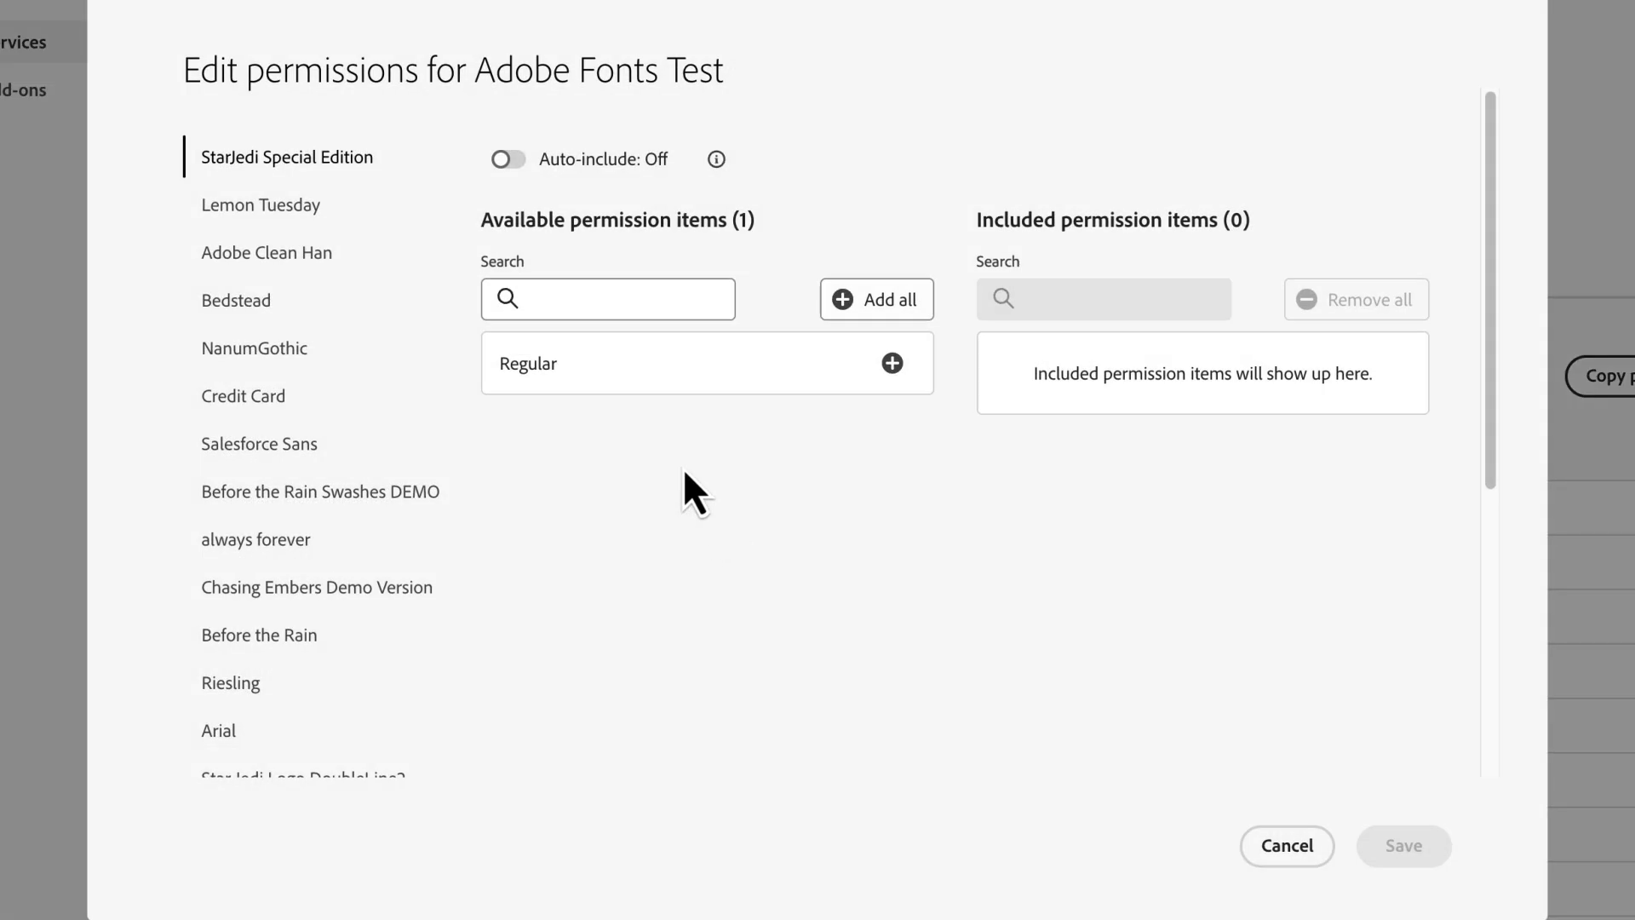
pyautogui.click(260, 204)
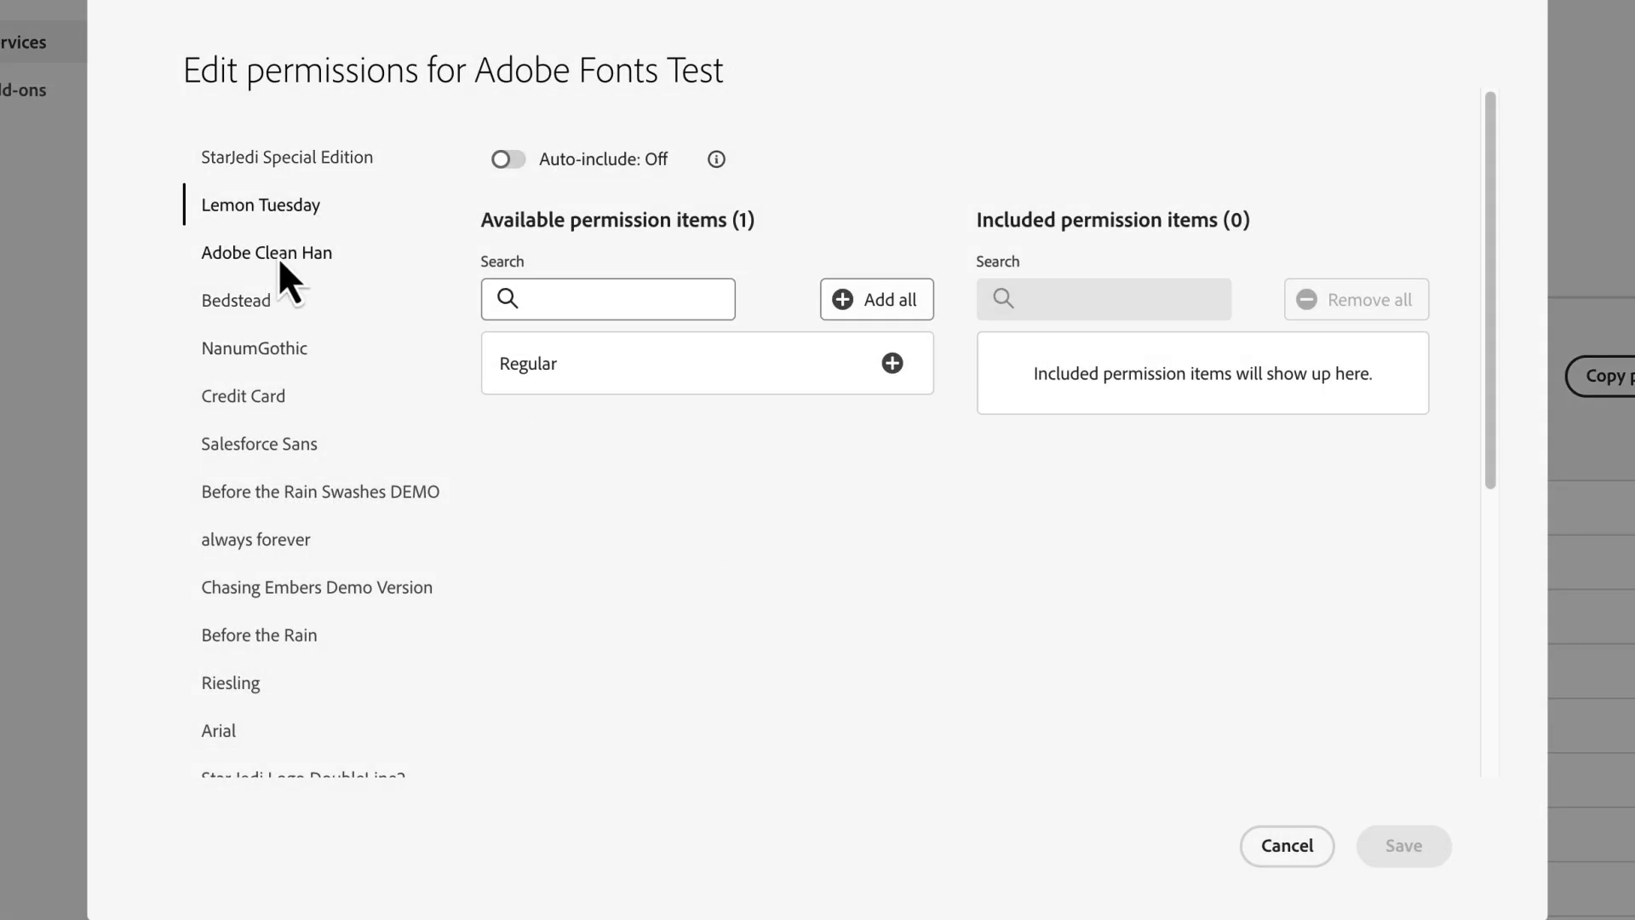
pyautogui.click(253, 348)
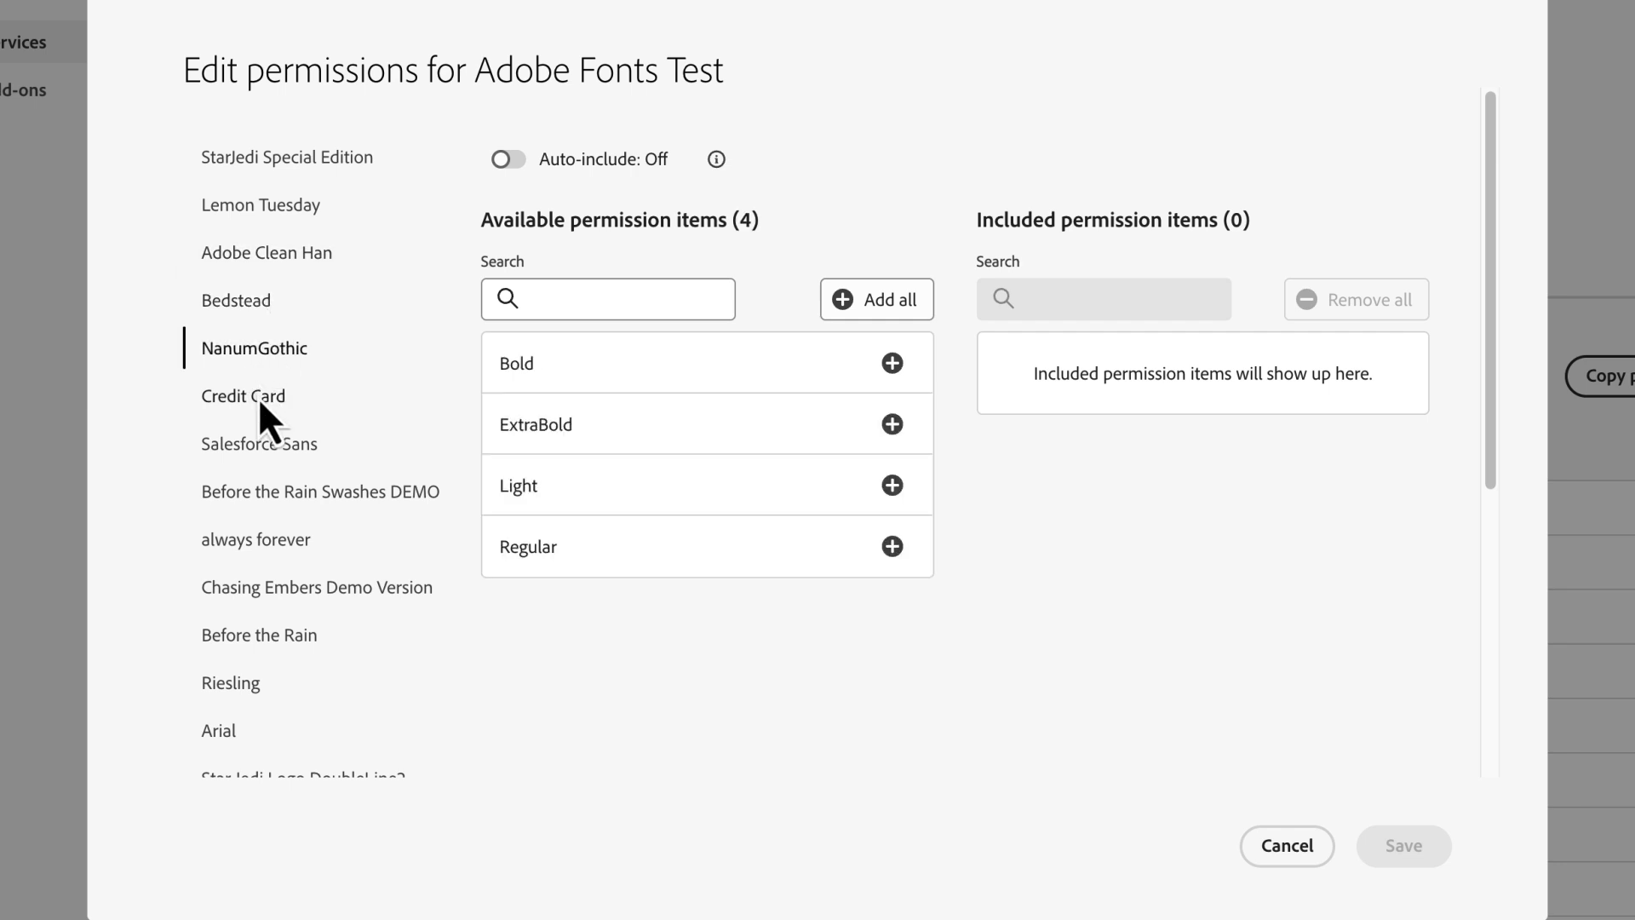
pyautogui.click(258, 444)
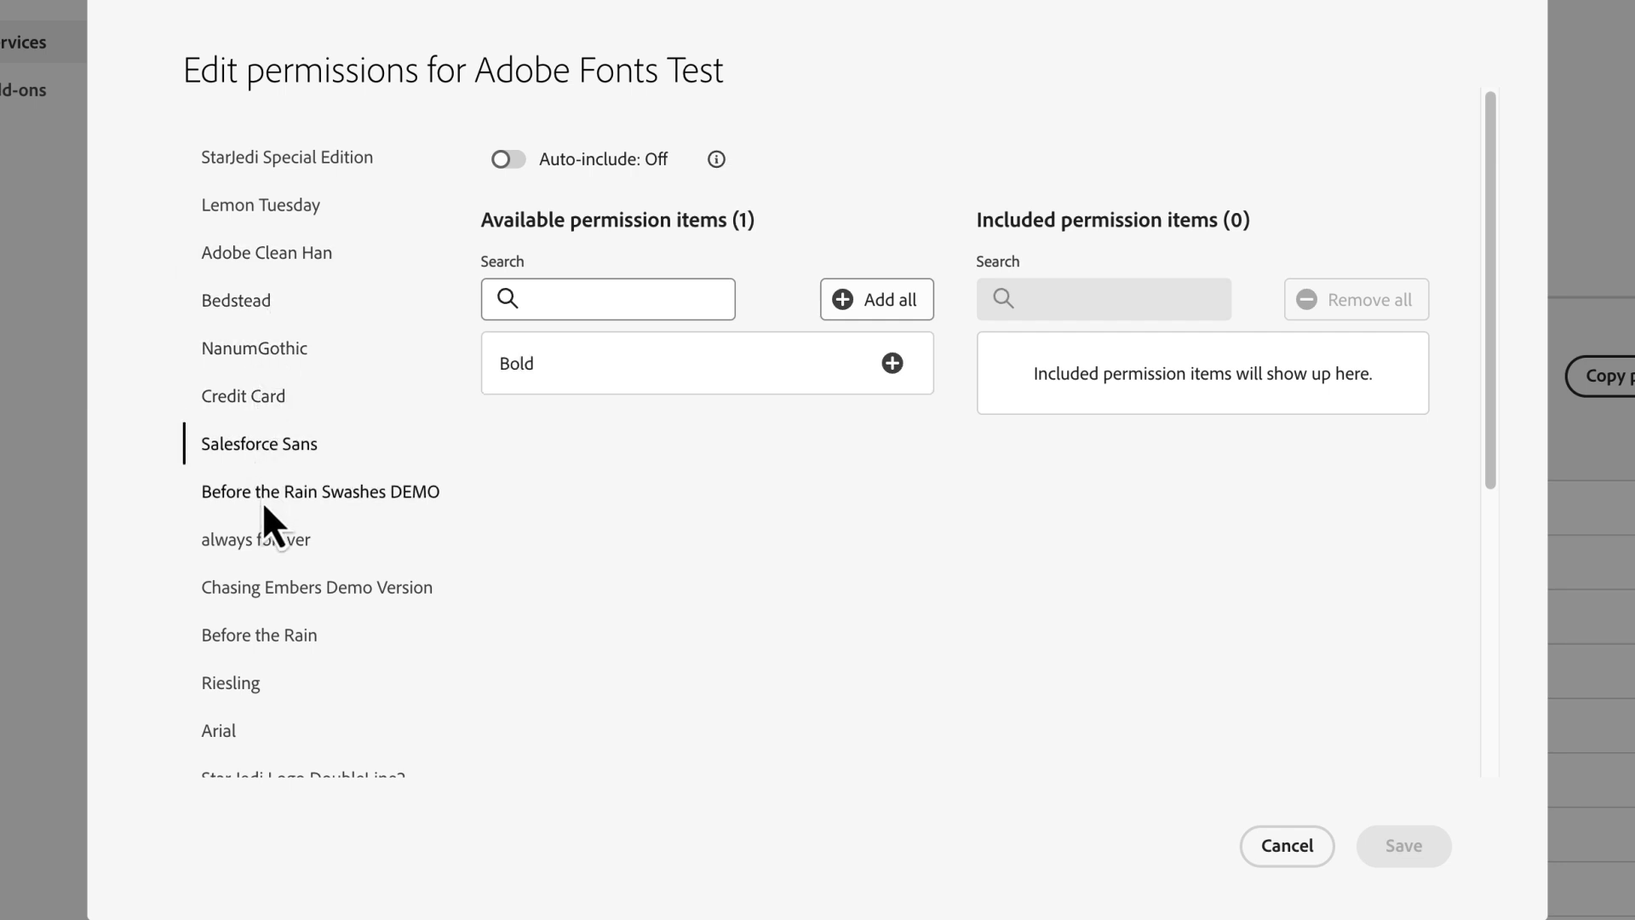
pyautogui.click(320, 491)
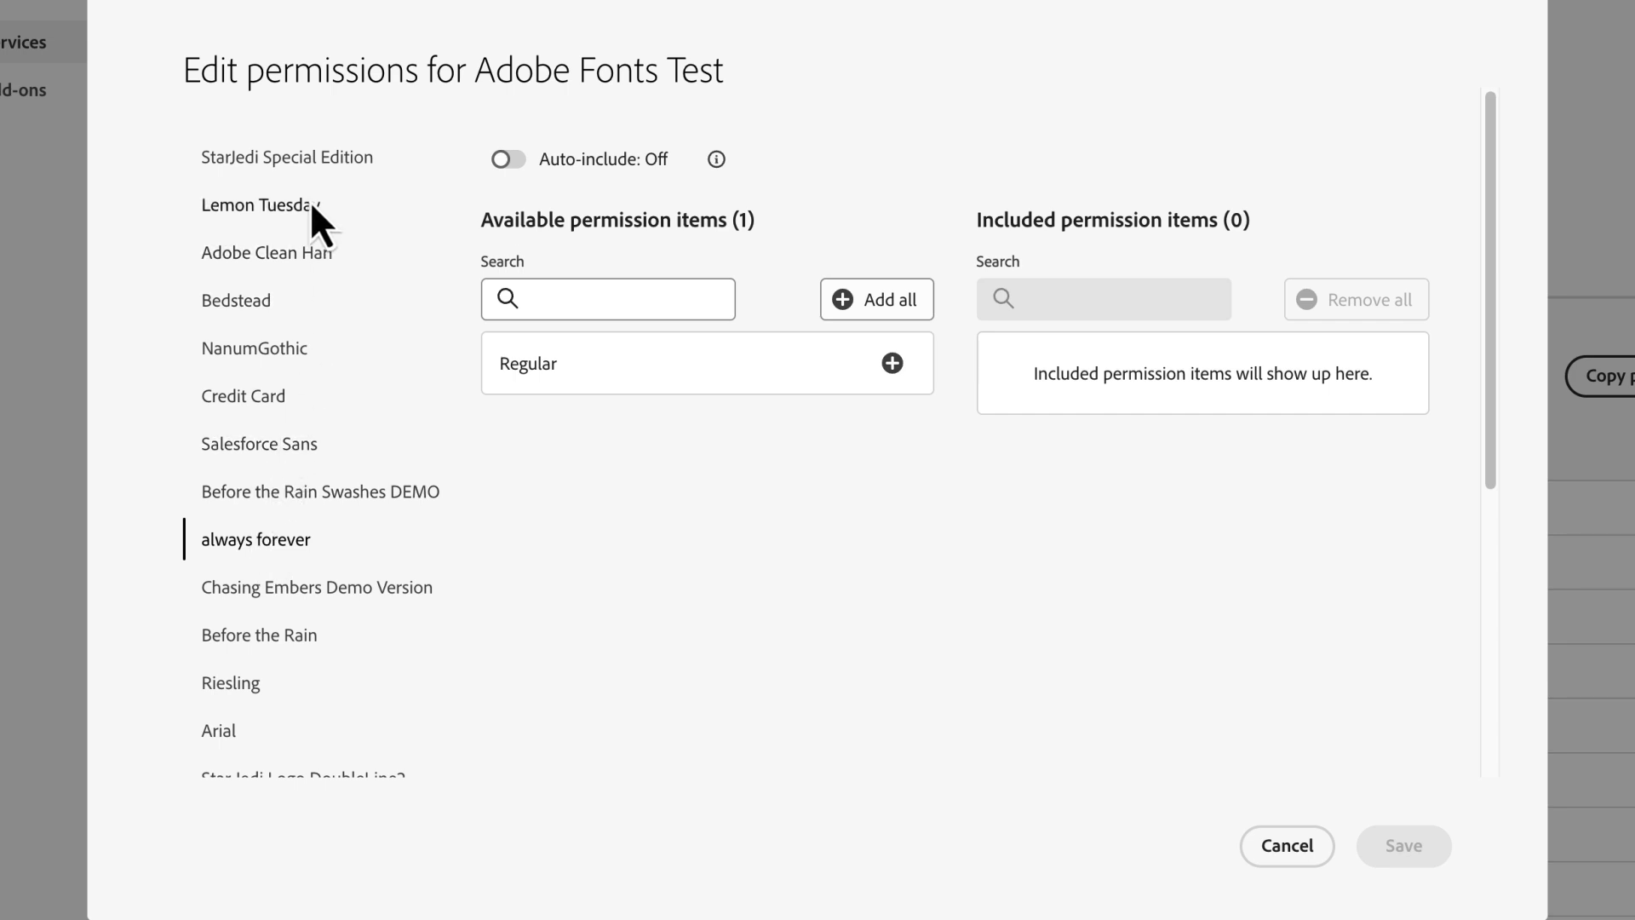
# Add all Adobe Clean Han styles to the permissions and save.
pyautogui.click(266, 252)
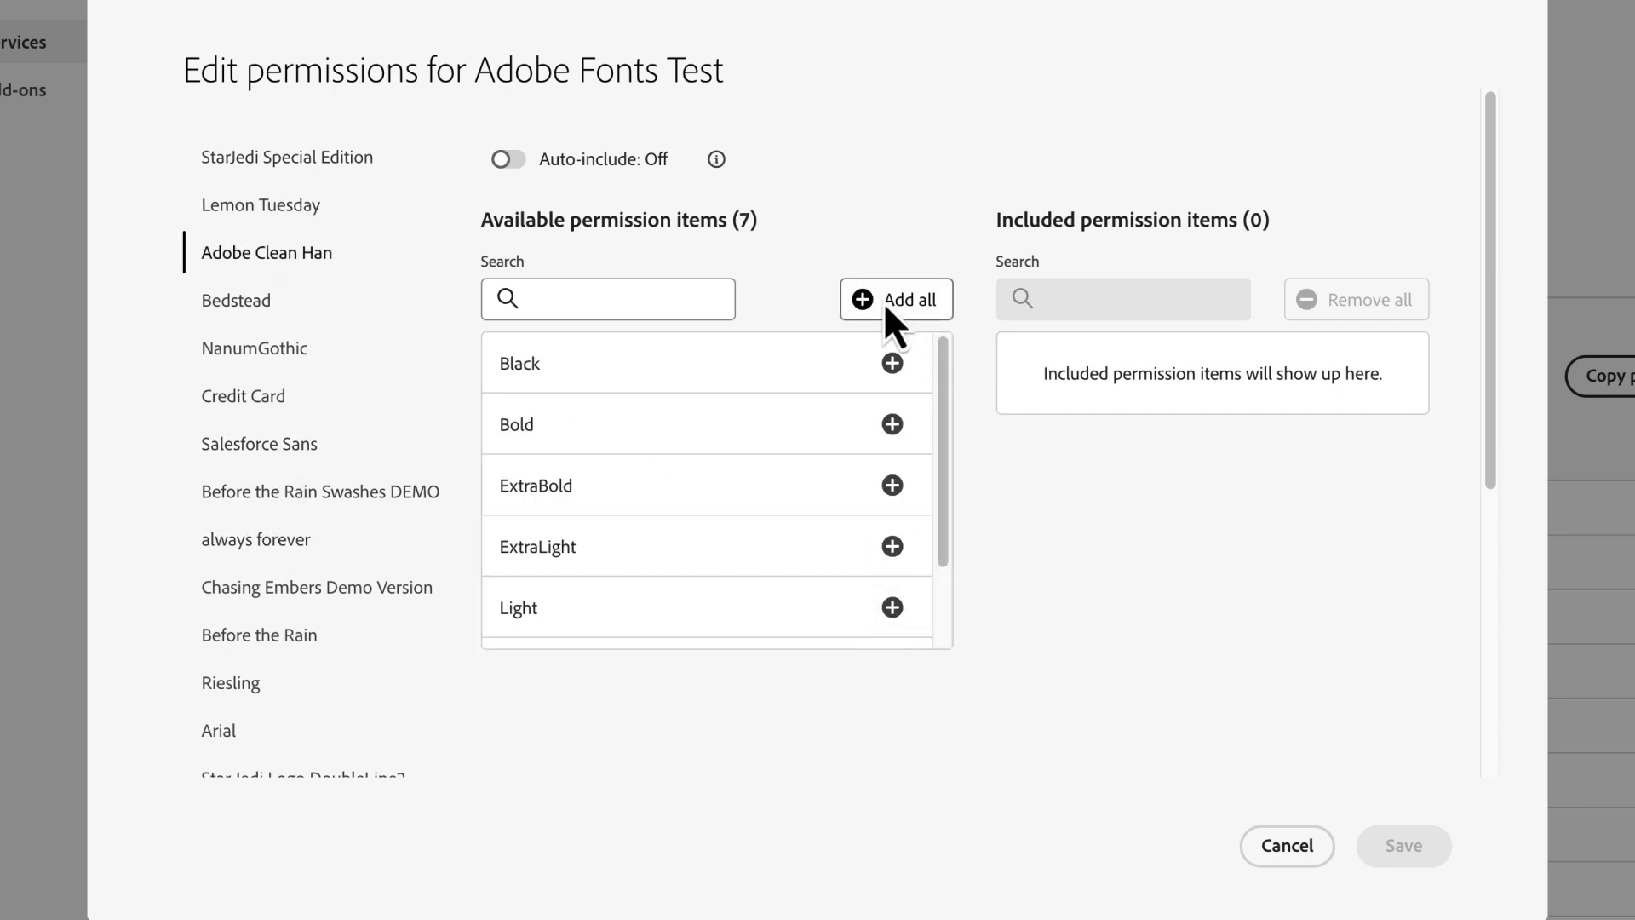
pyautogui.click(896, 299)
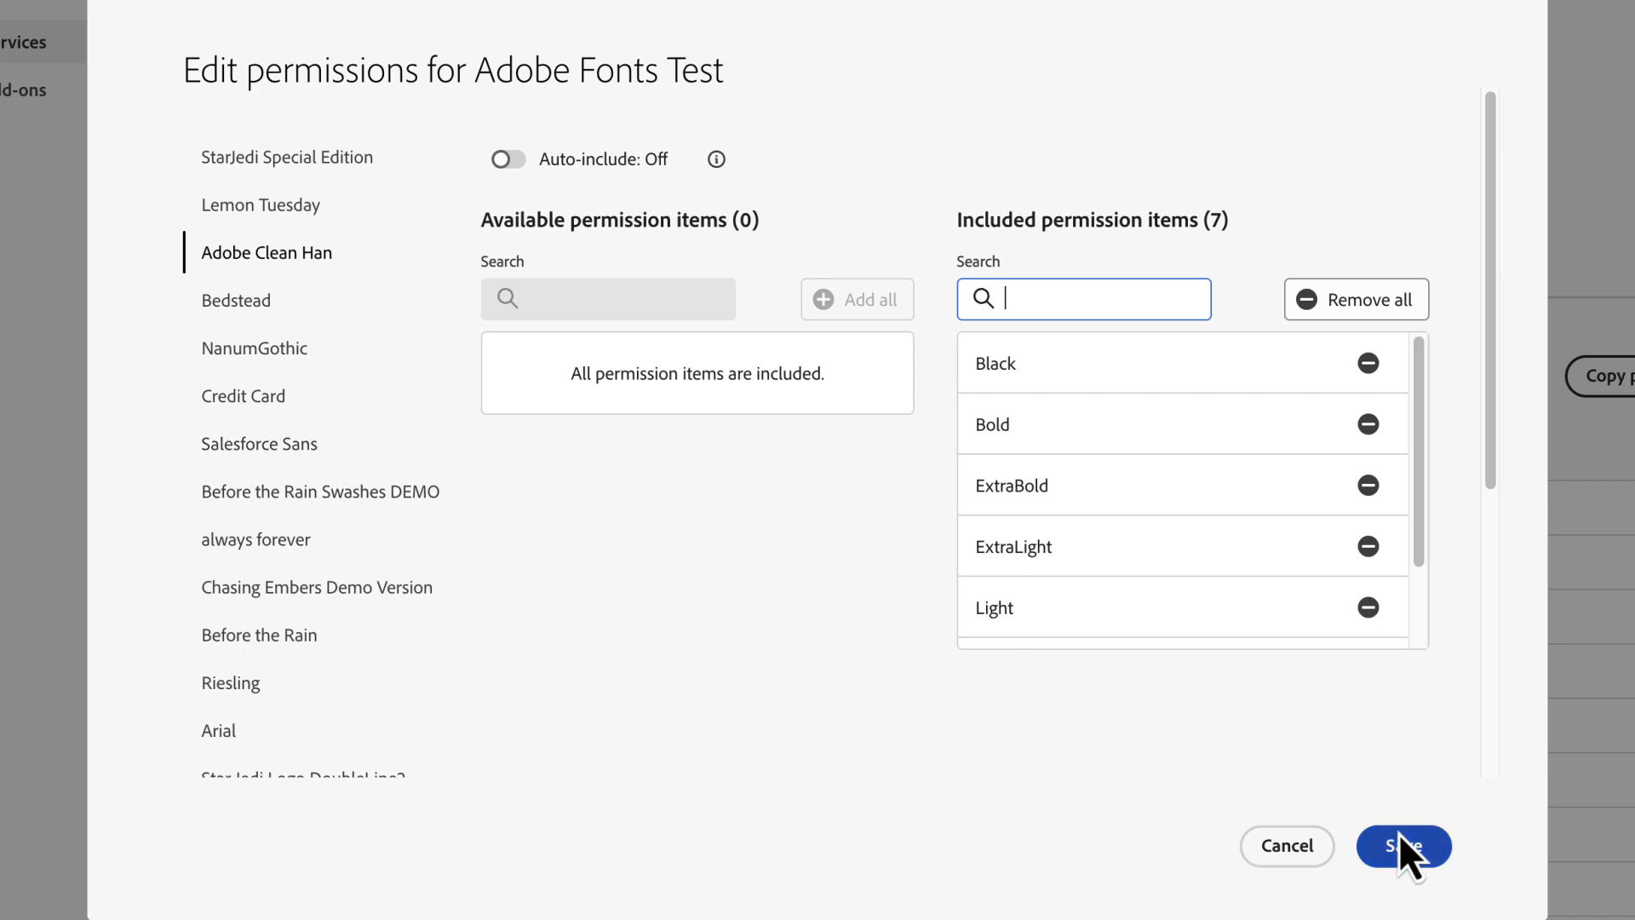
pyautogui.click(1401, 845)
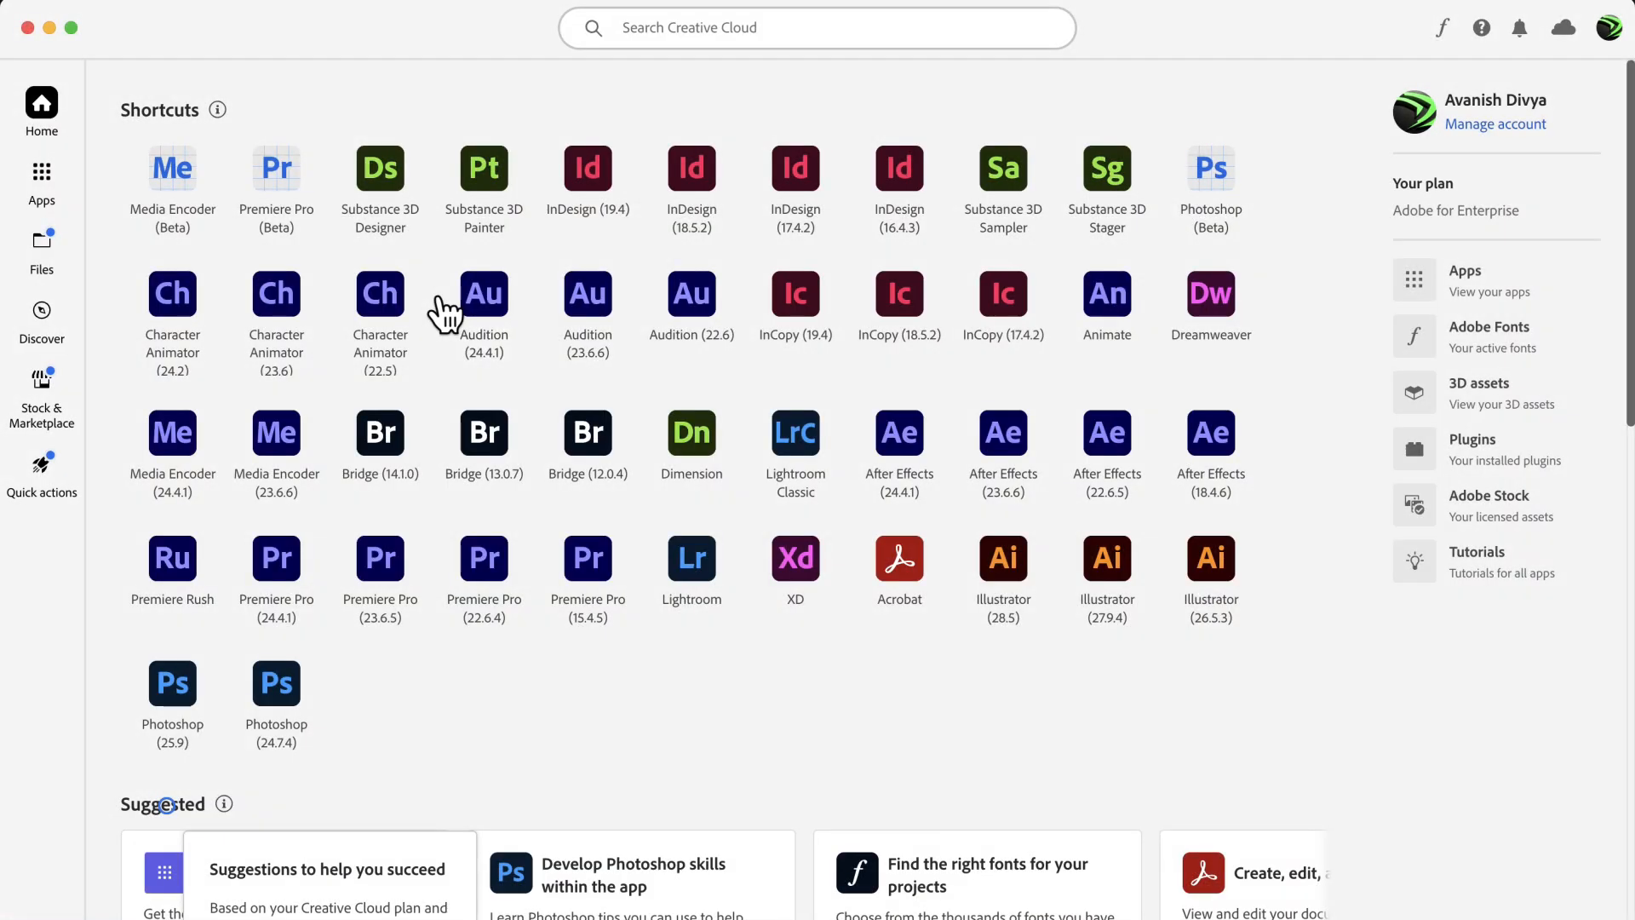
pyautogui.moveTo(370, 286)
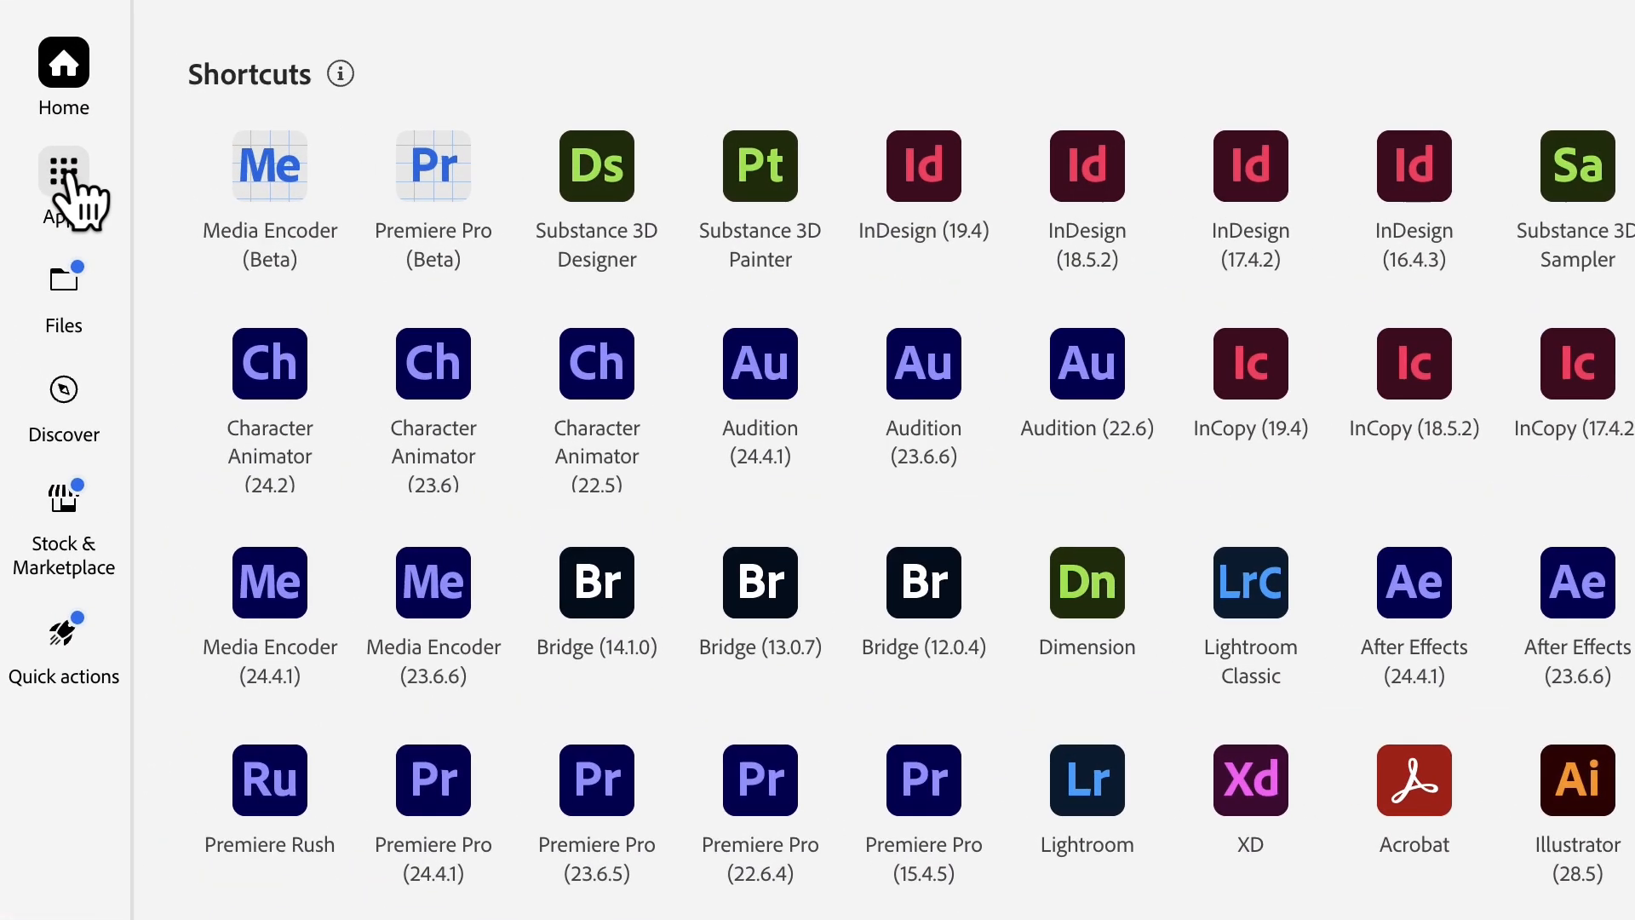
# In Creative Cloud Apps, open Manage fonts to view the 328 added fonts.
pyautogui.click(64, 172)
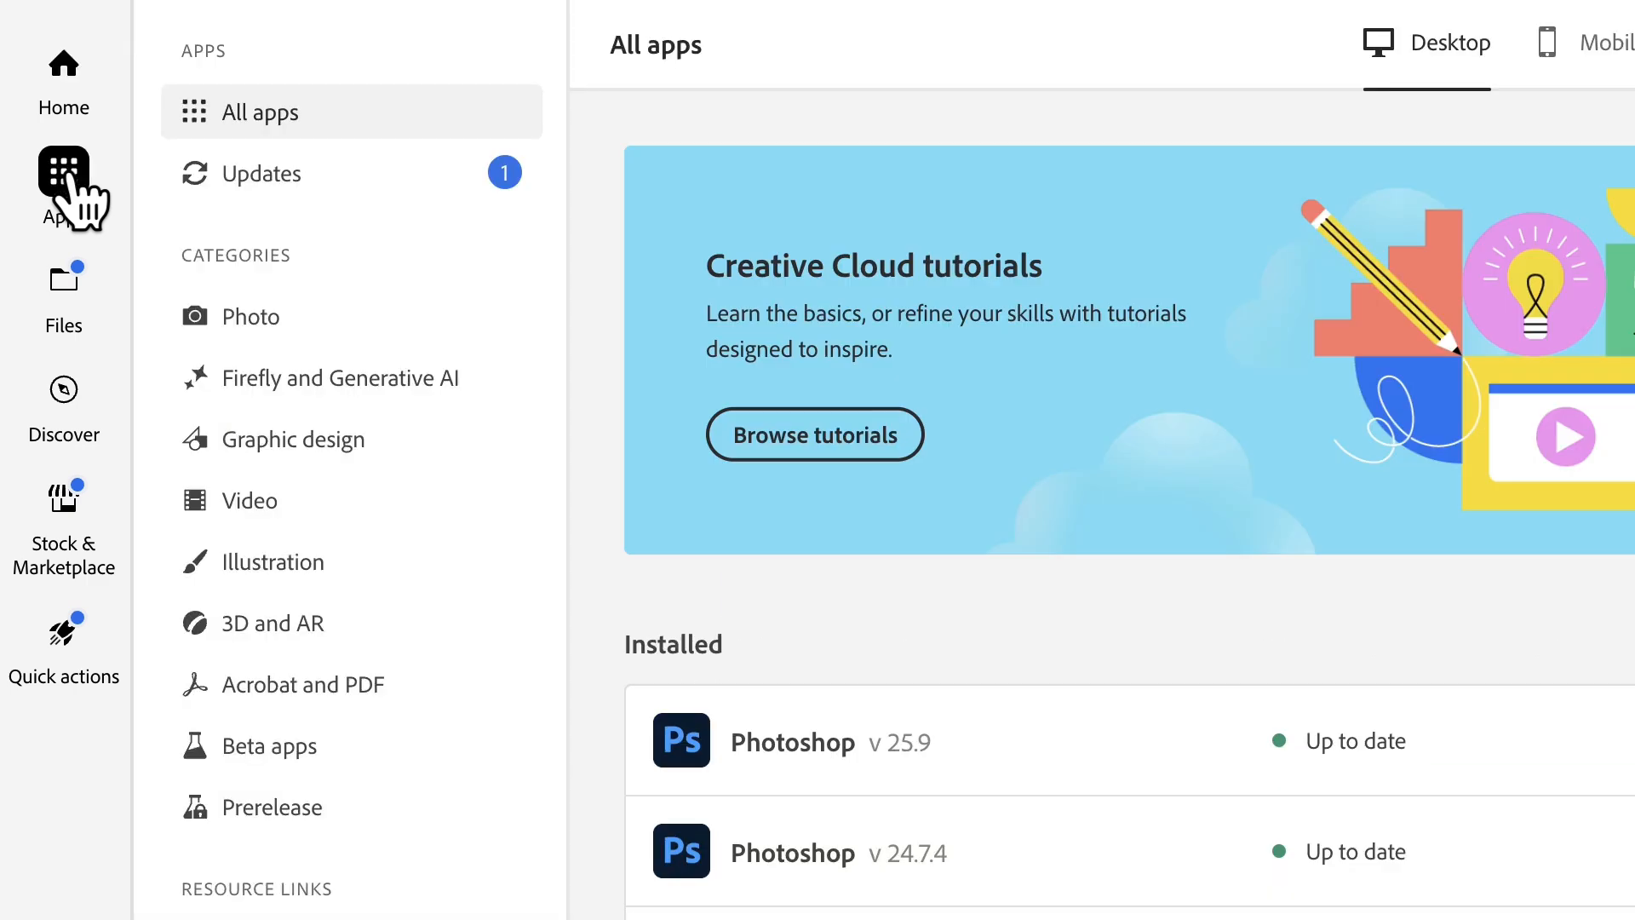
pyautogui.scroll(-3)
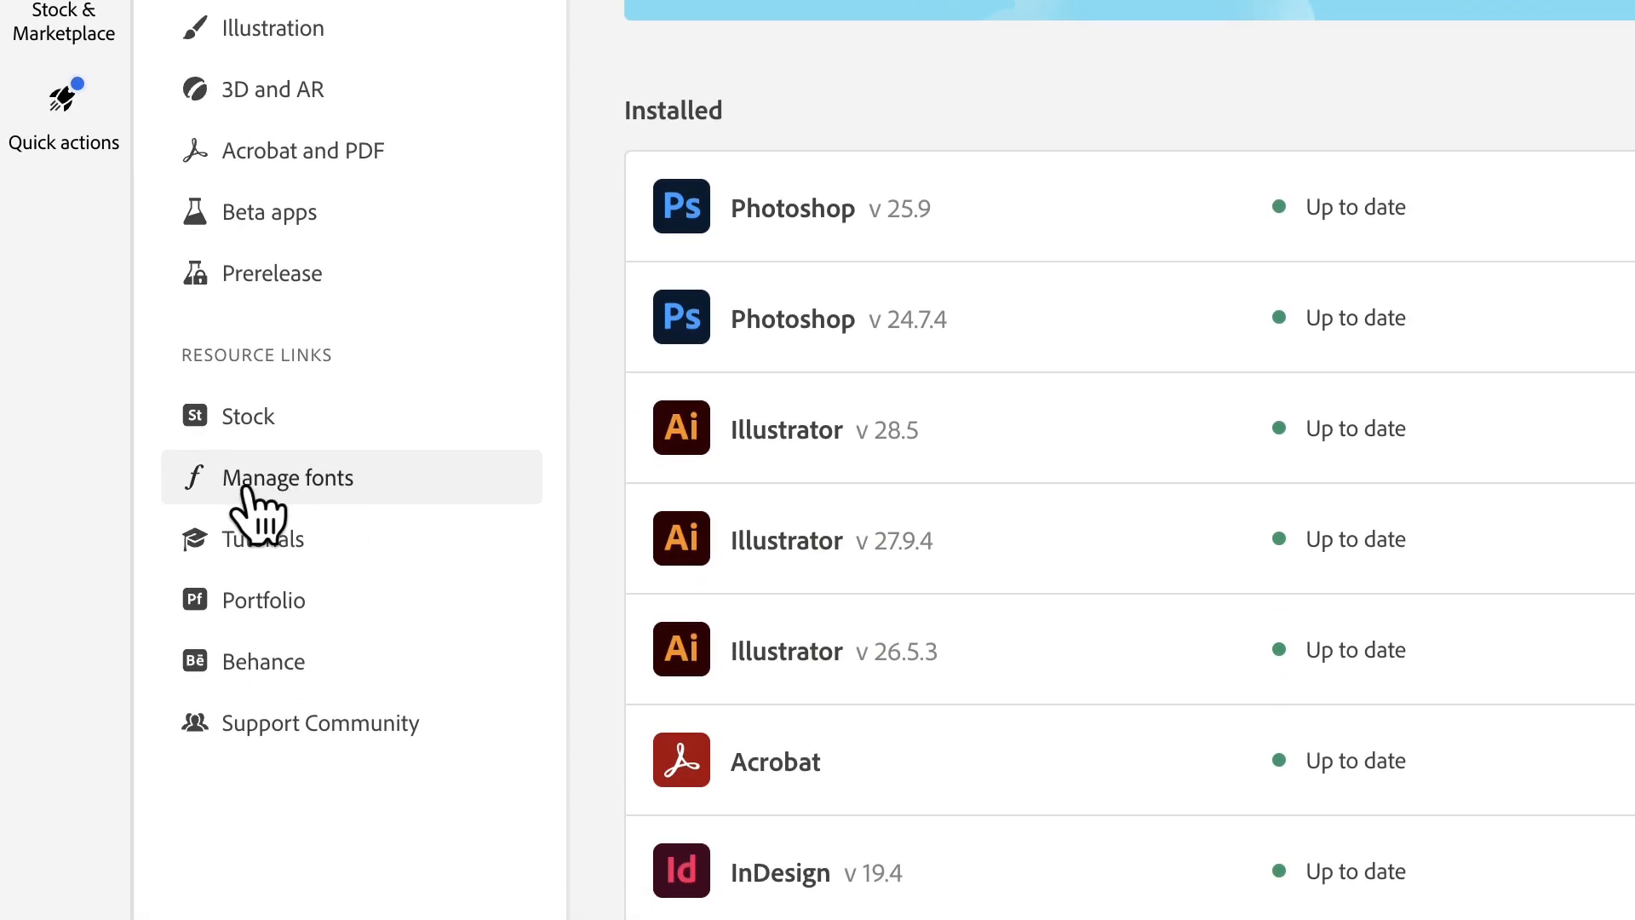
pyautogui.click(288, 476)
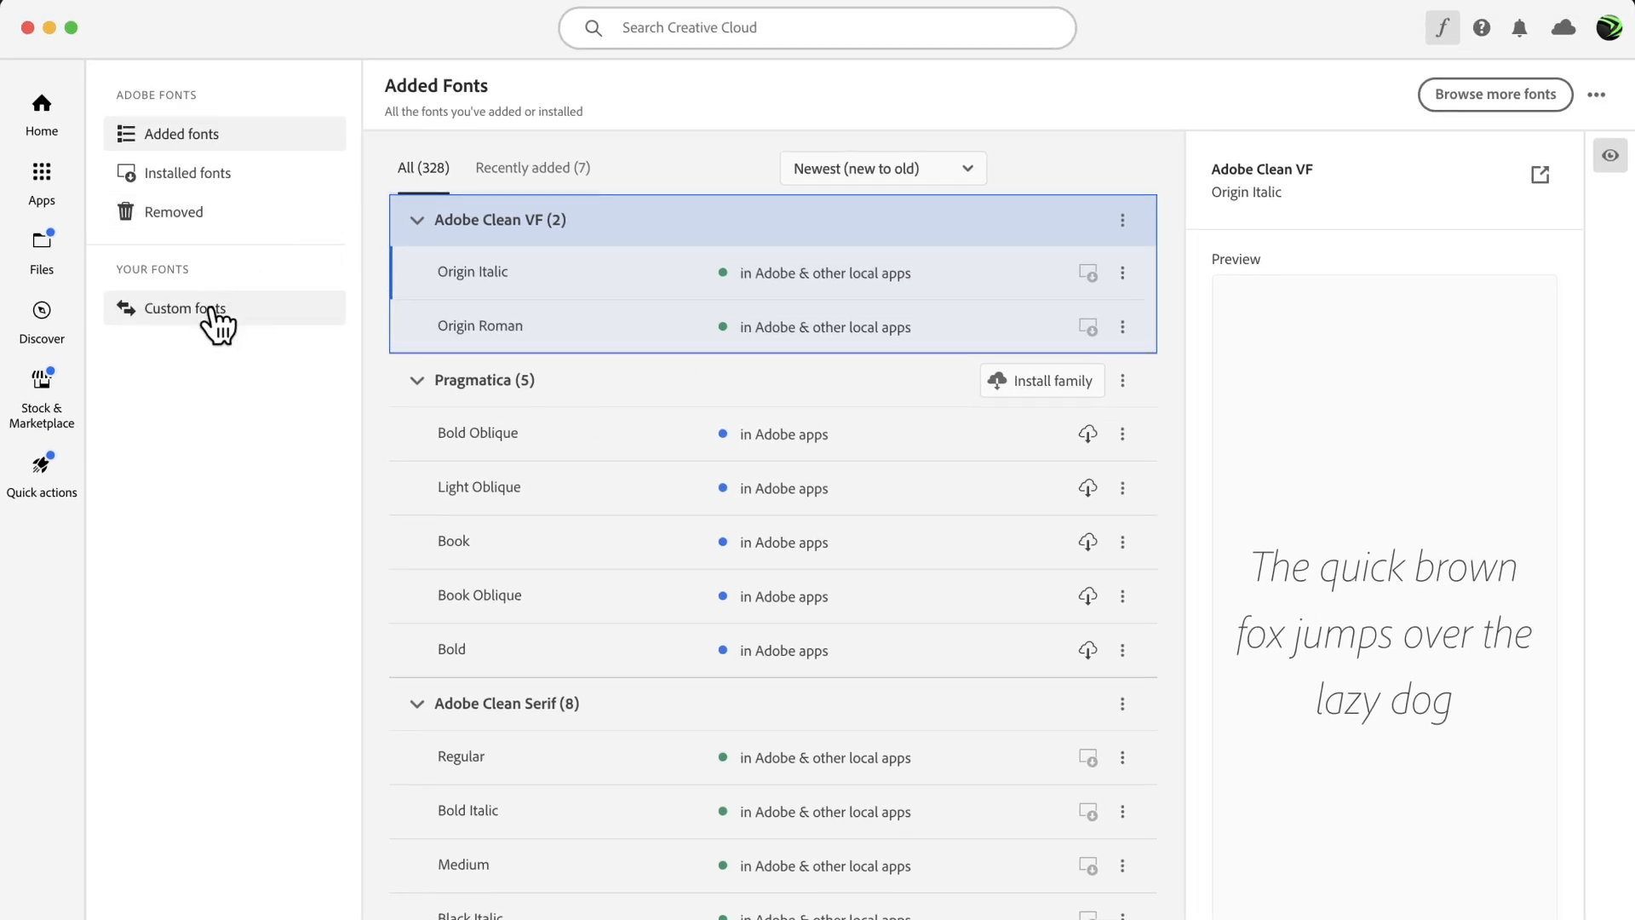
# View the 93 installed custom font files, then close the window.
pyautogui.click(185, 309)
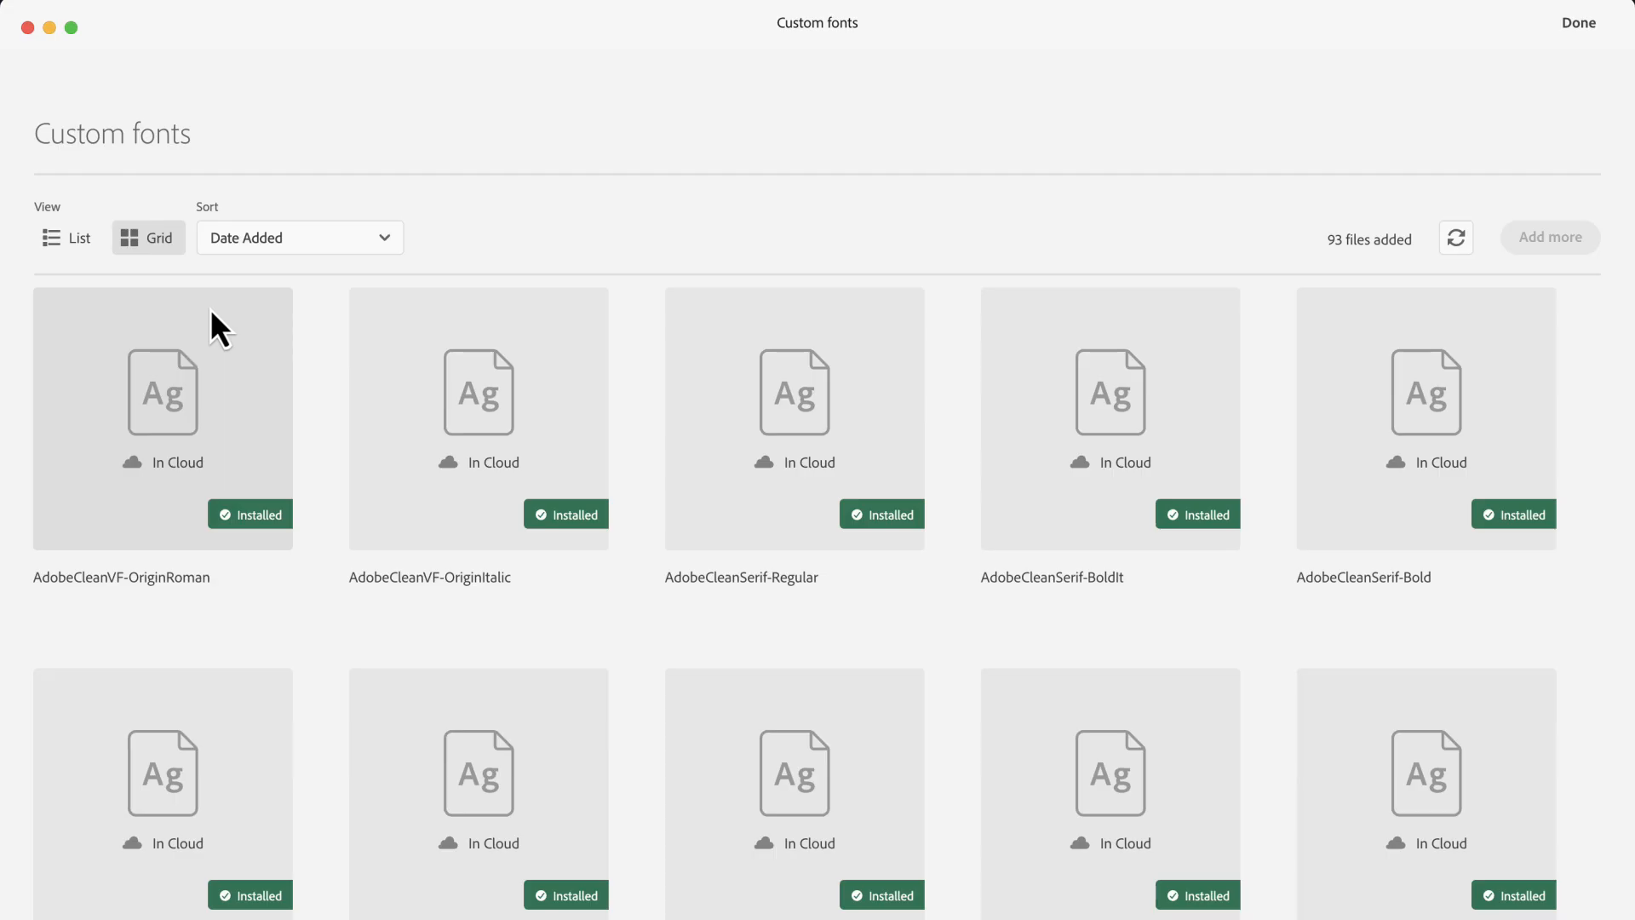
pyautogui.moveTo(332, 595)
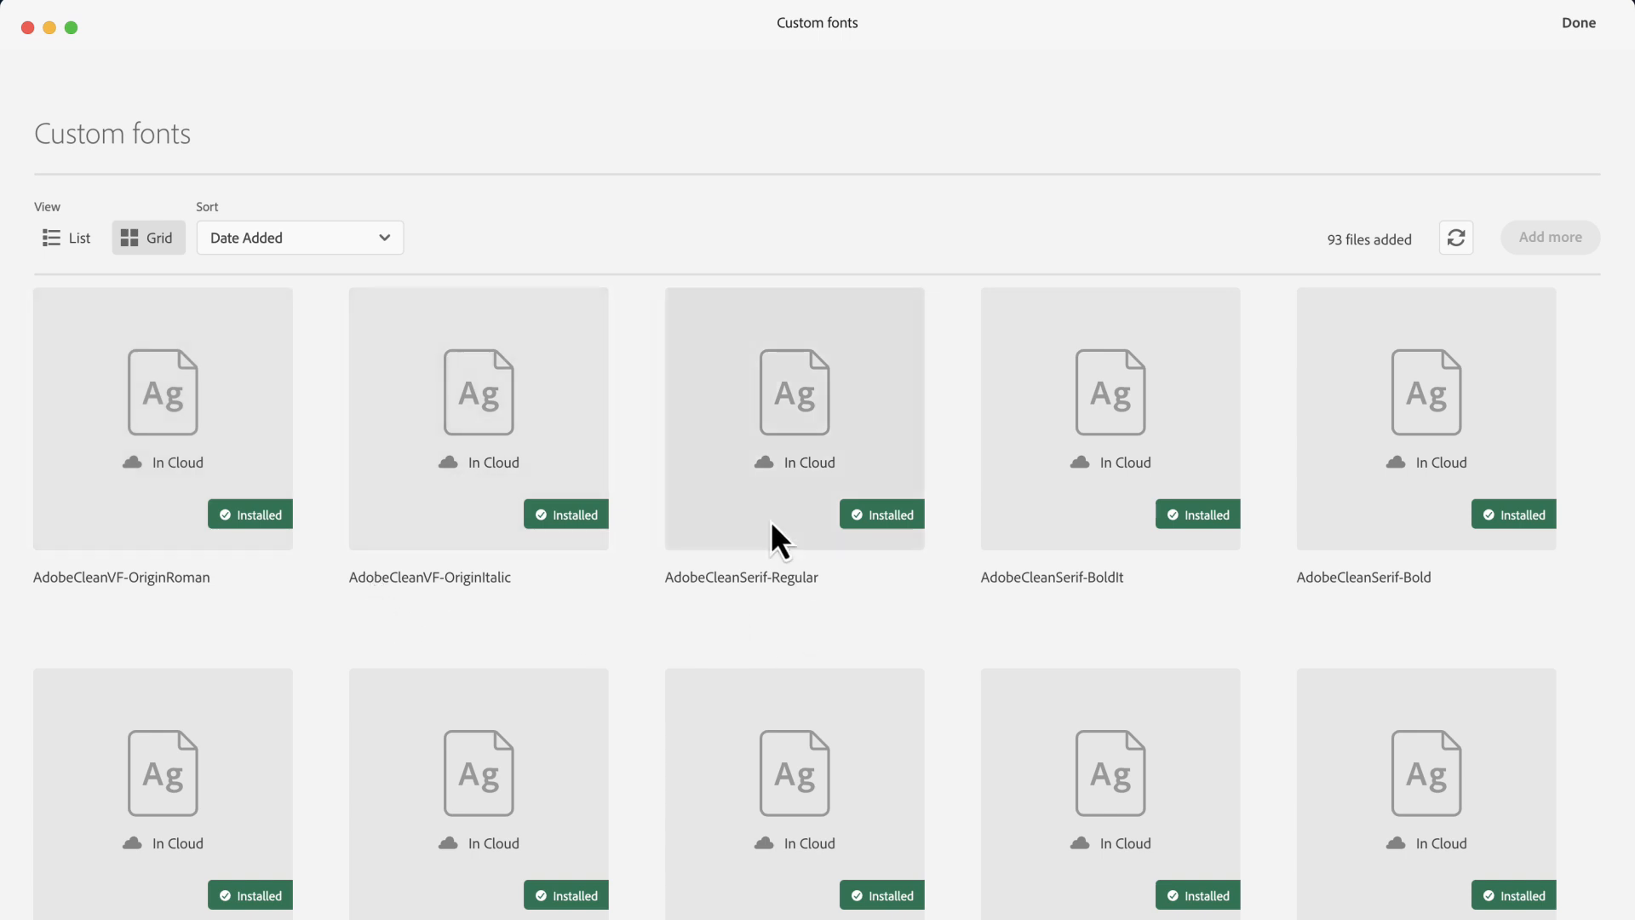
pyautogui.moveTo(481, 545)
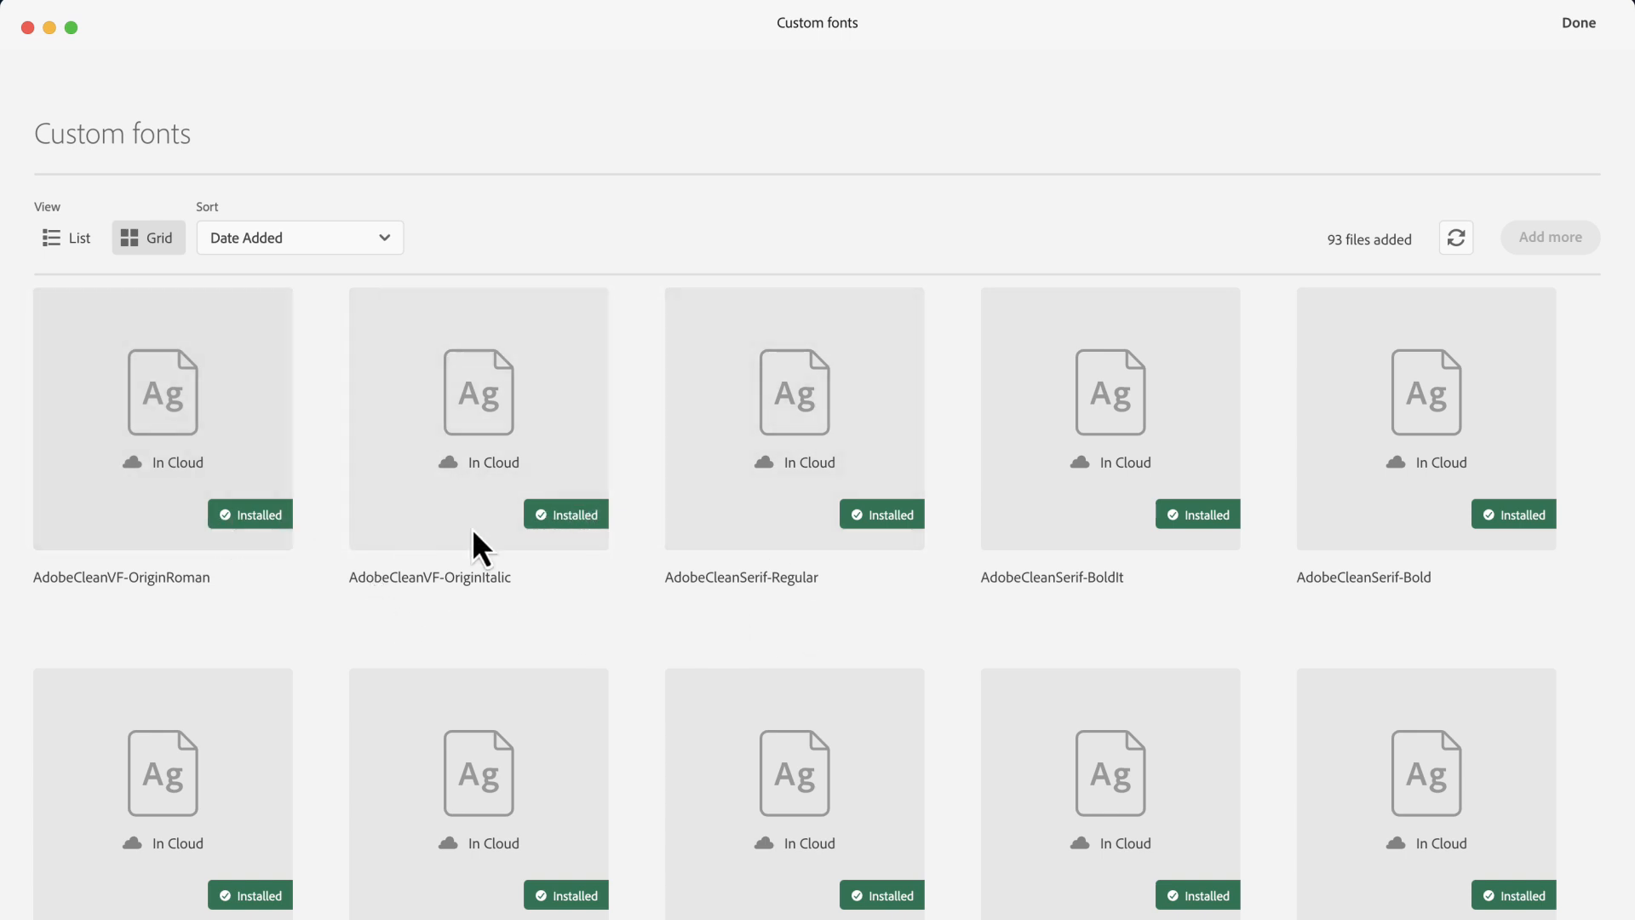
pyautogui.moveTo(661, 534)
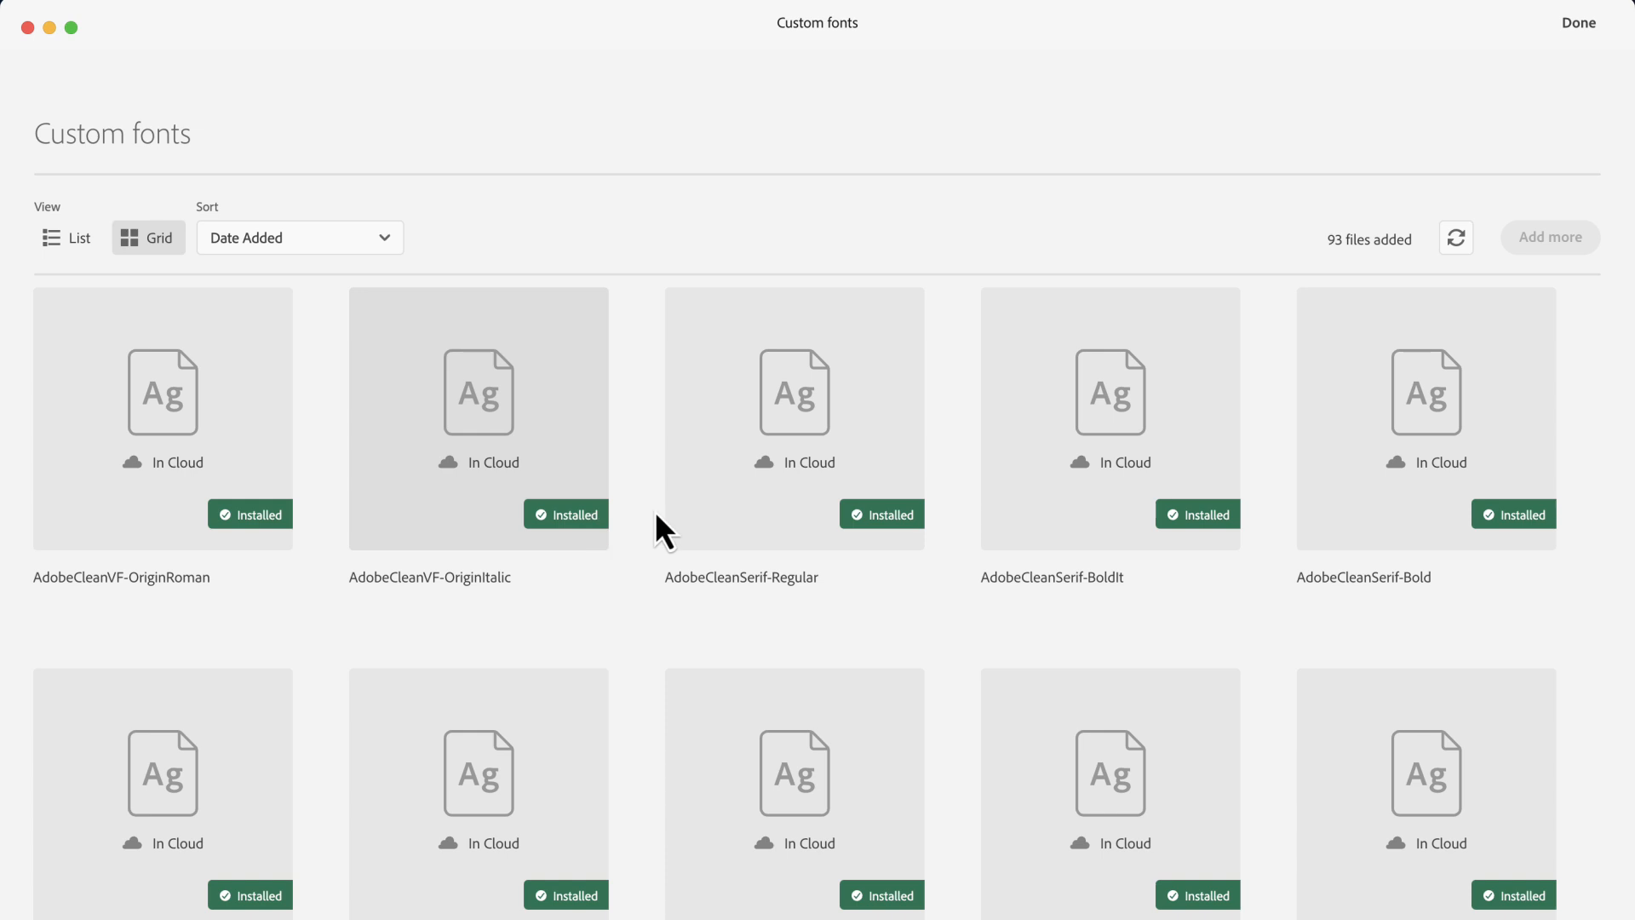
pyautogui.moveTo(547, 536)
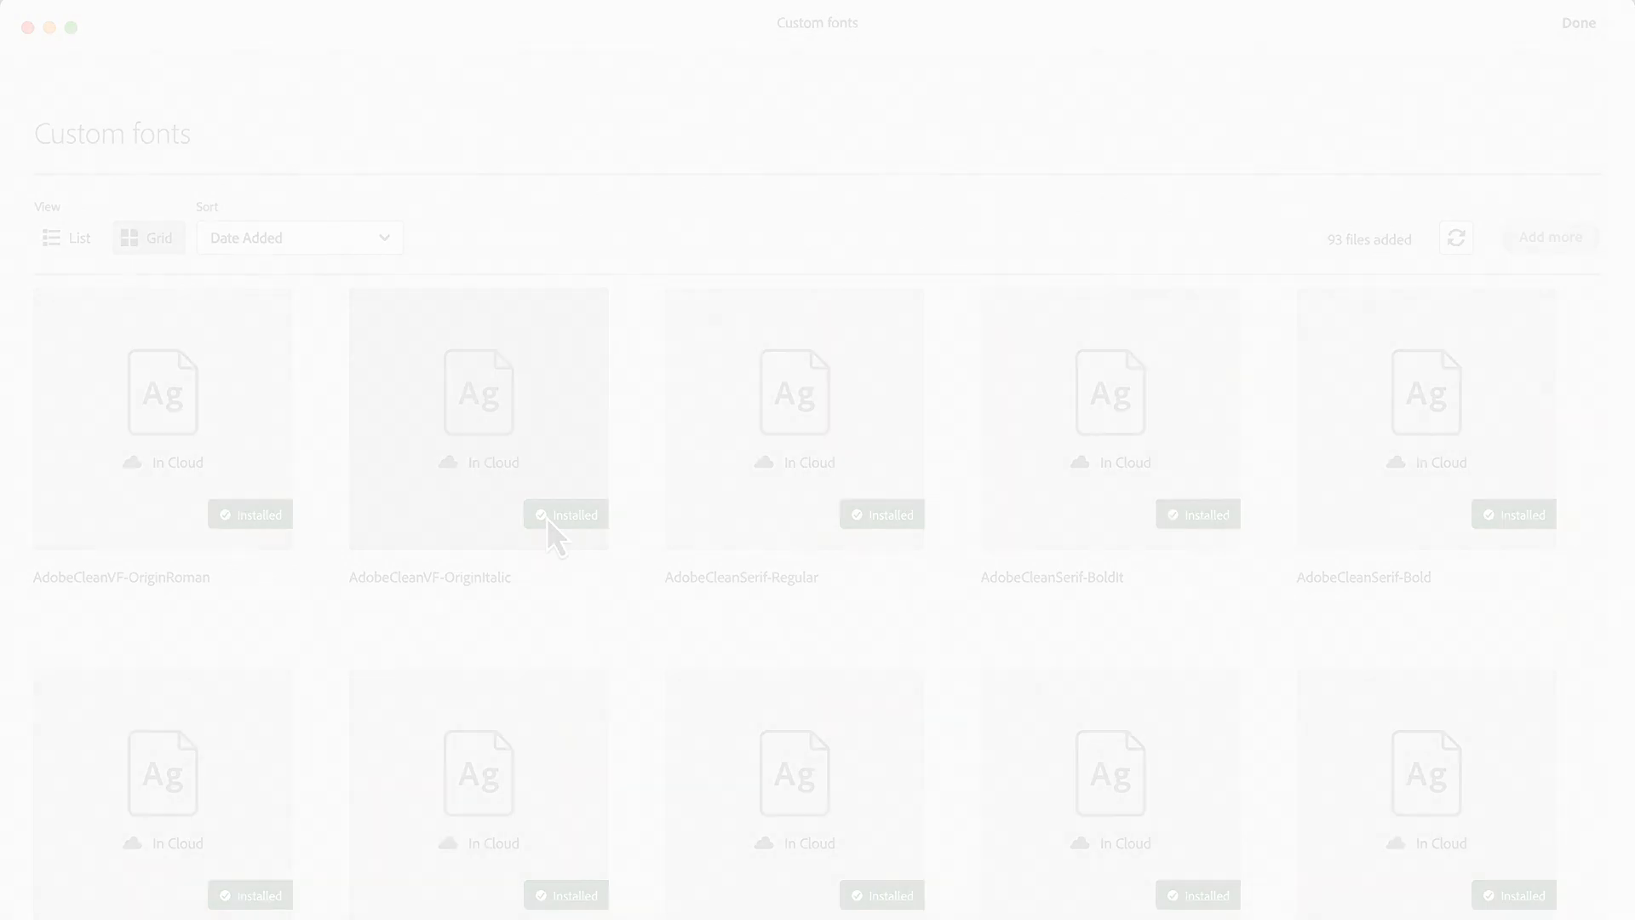
pyautogui.click(1579, 23)
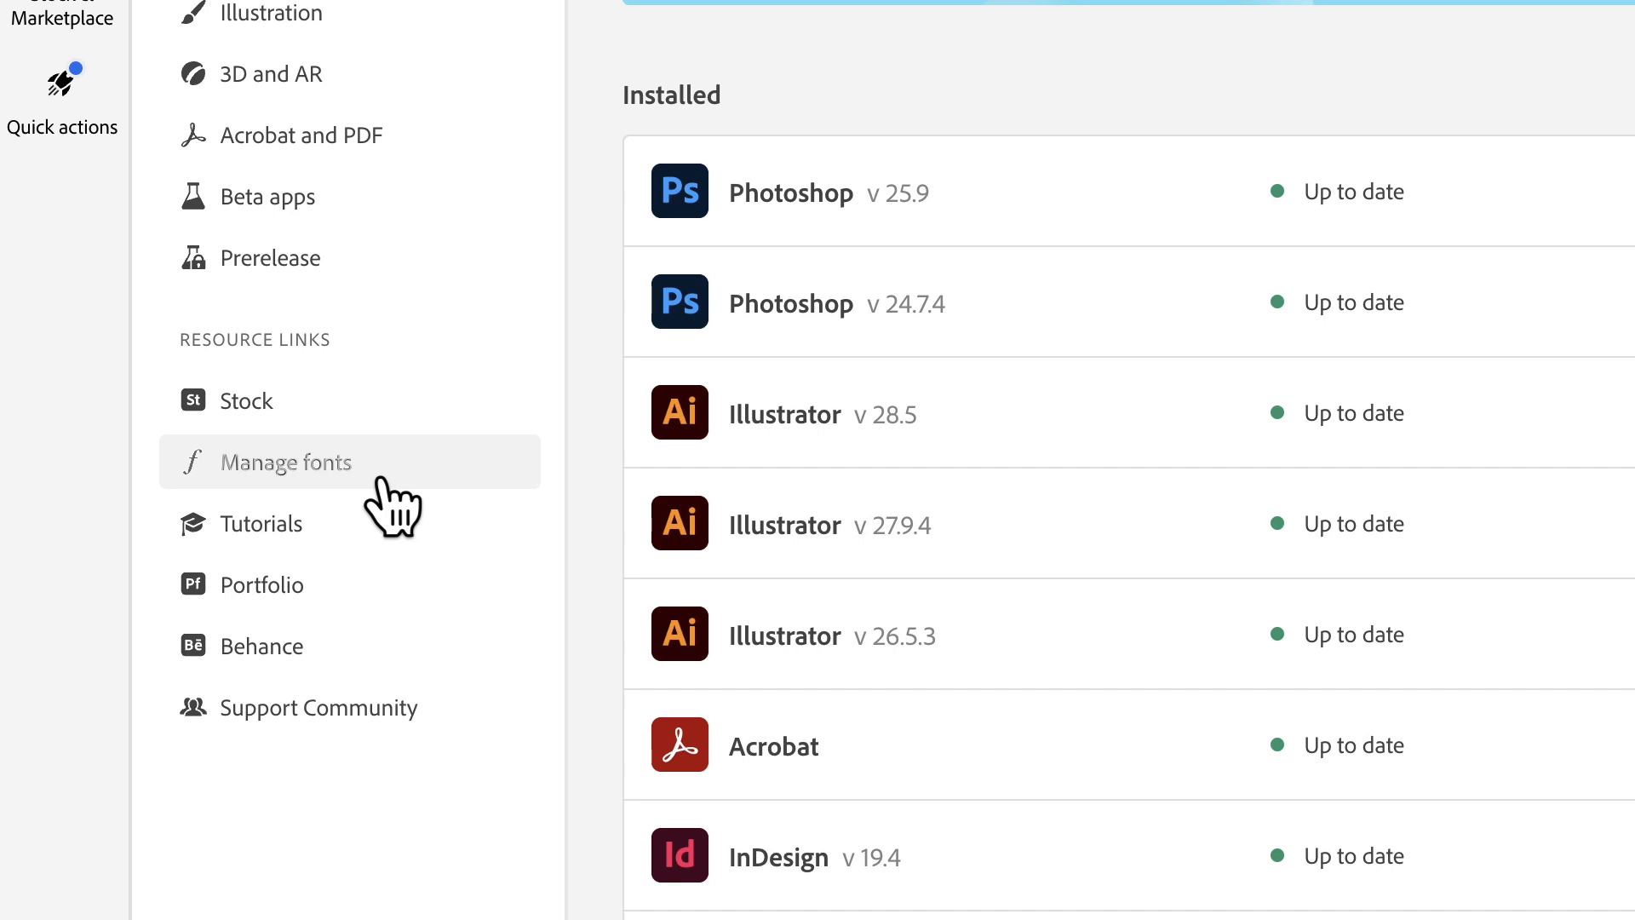
pyautogui.moveTo(94, 491)
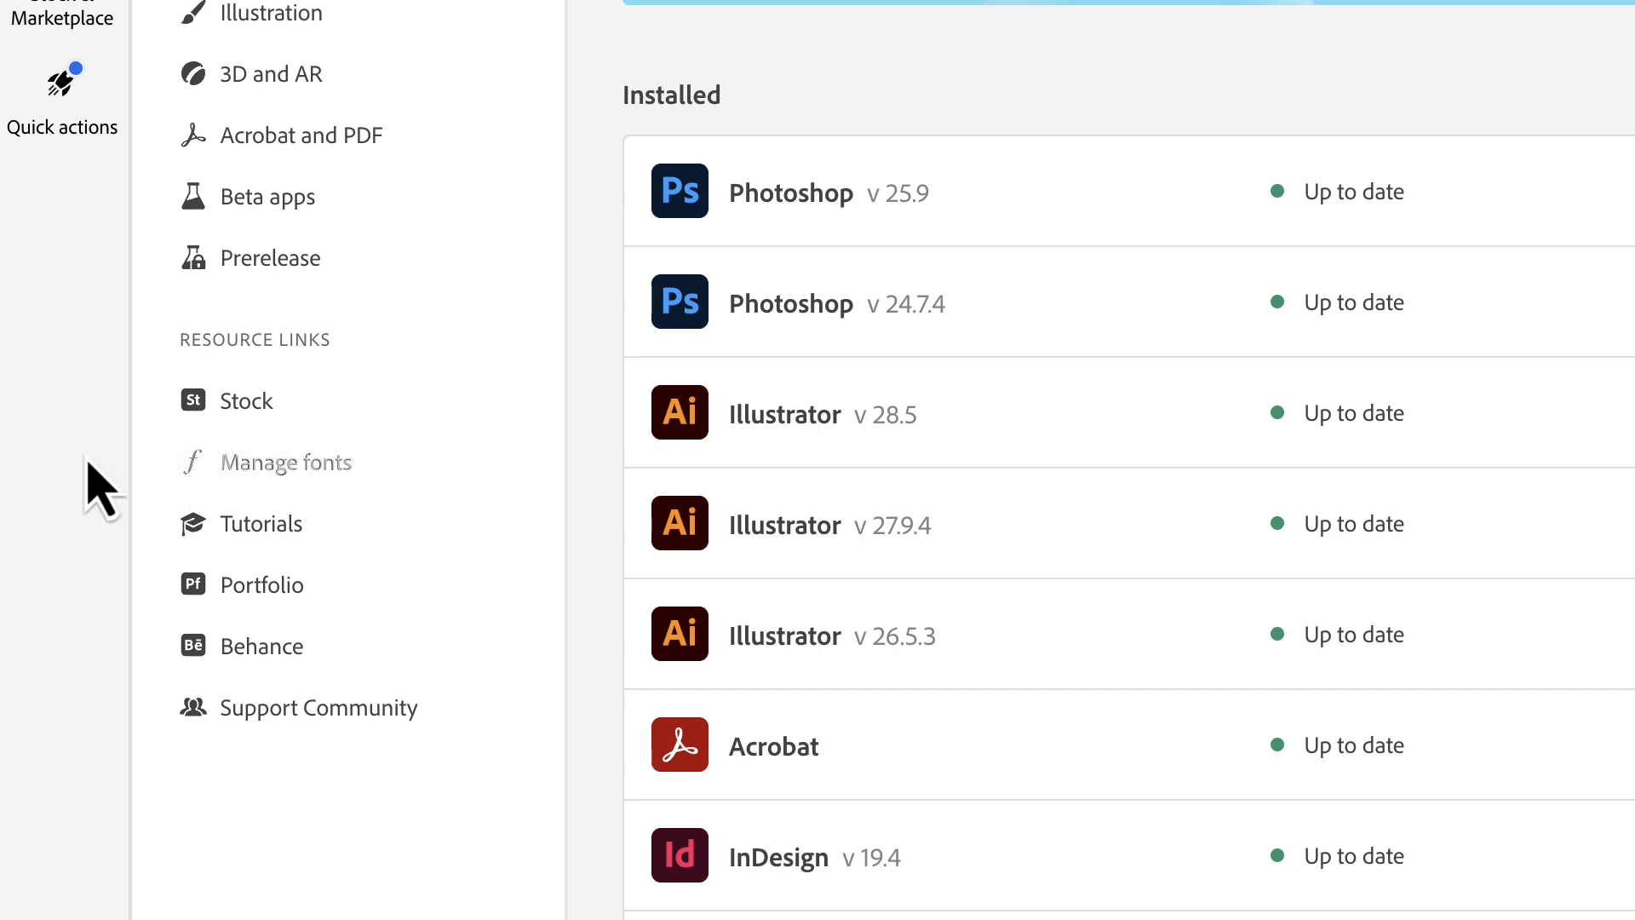